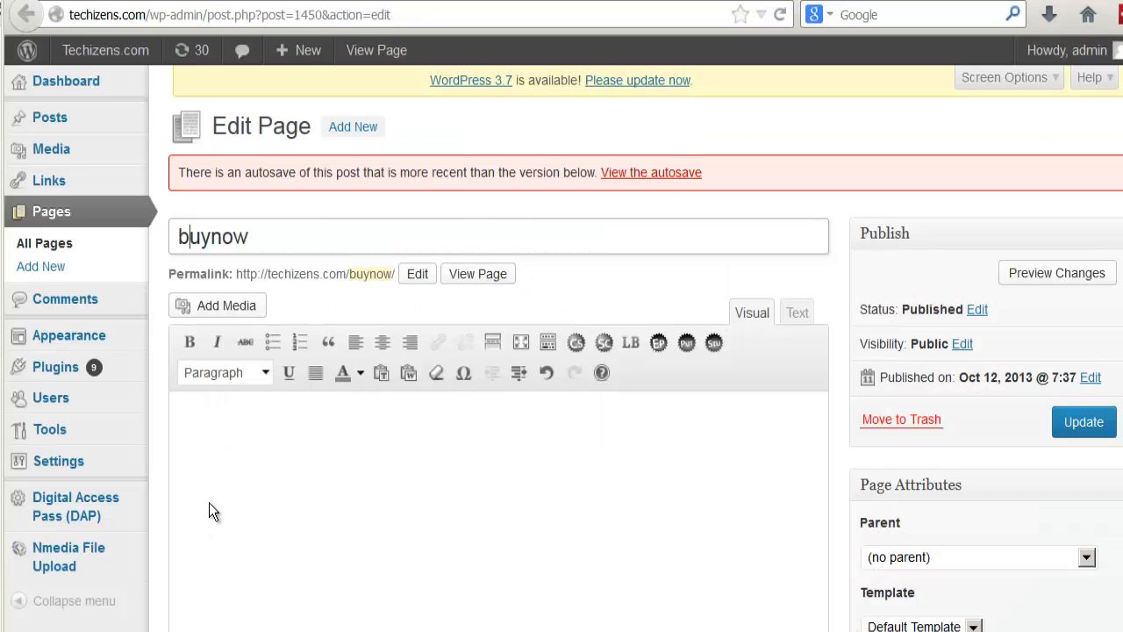
mouse_move(202, 495)
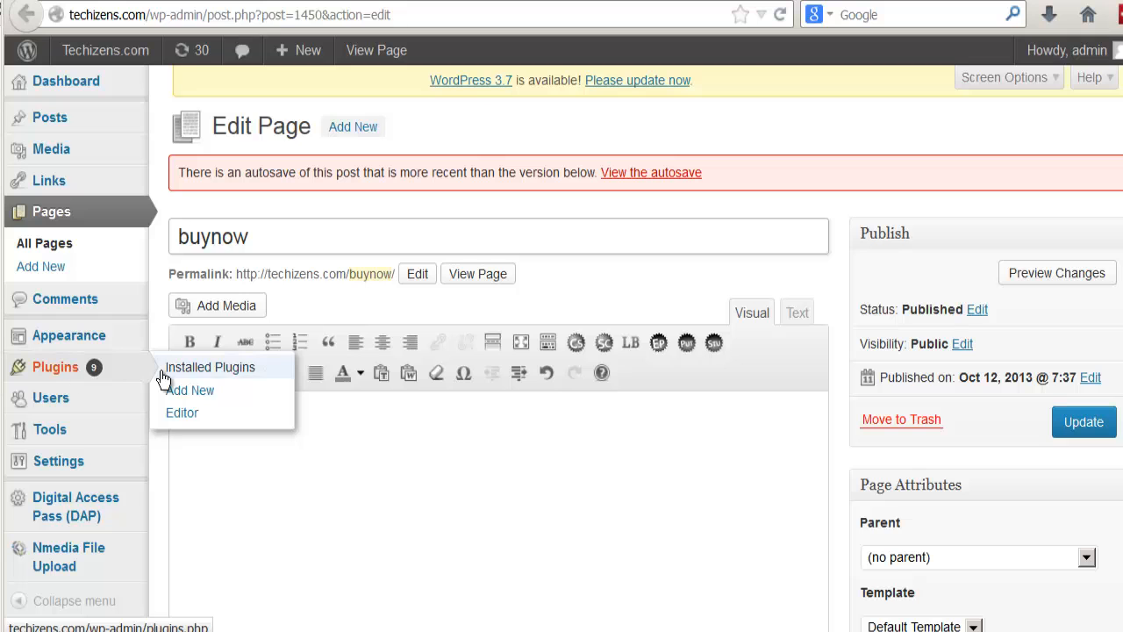
mouse_move(32, 214)
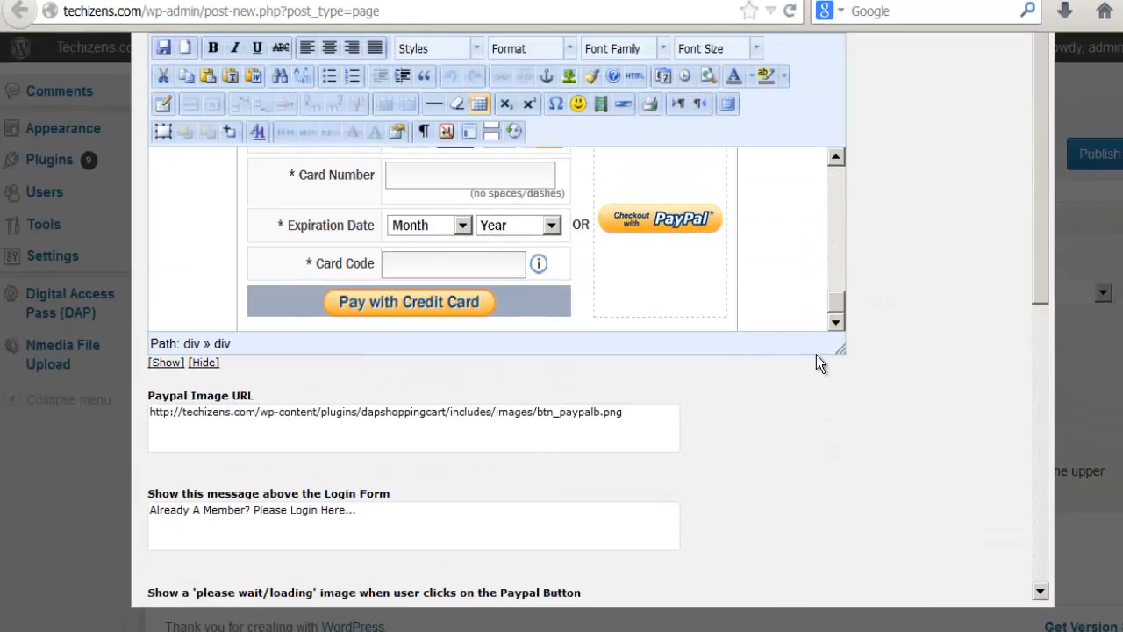
scroll("up", 3)
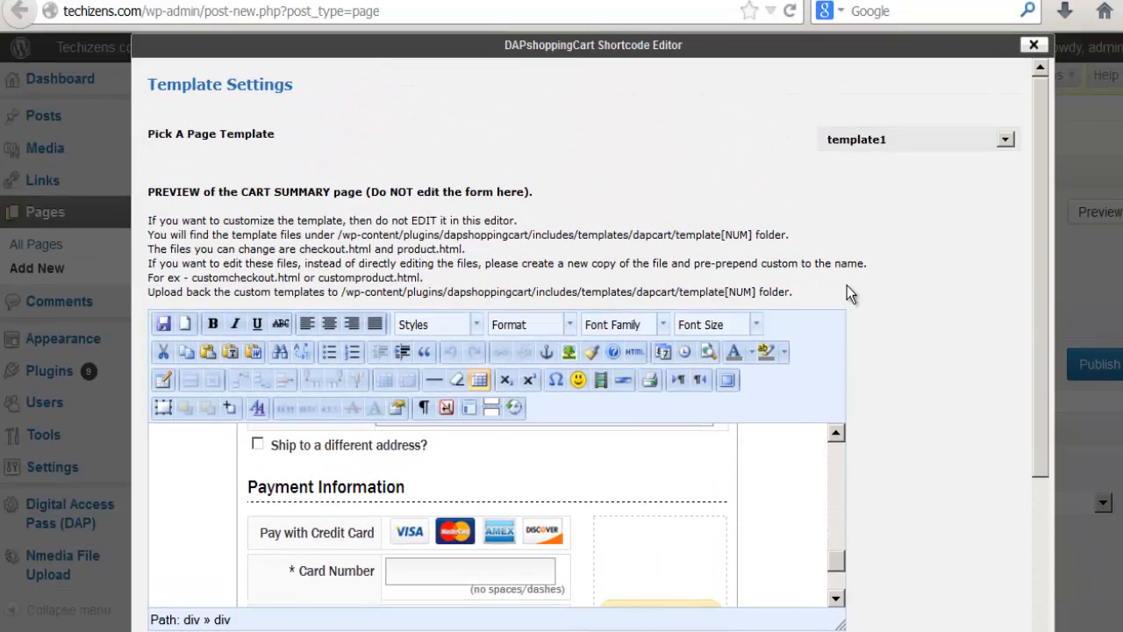
mouse_move(165, 154)
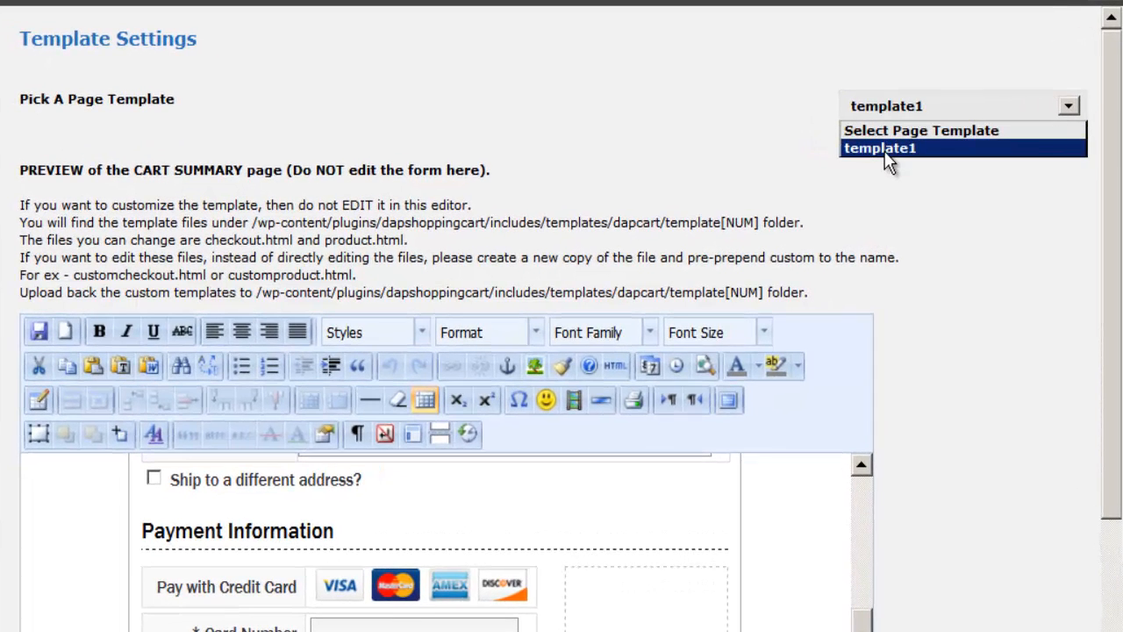
mouse_move(884, 172)
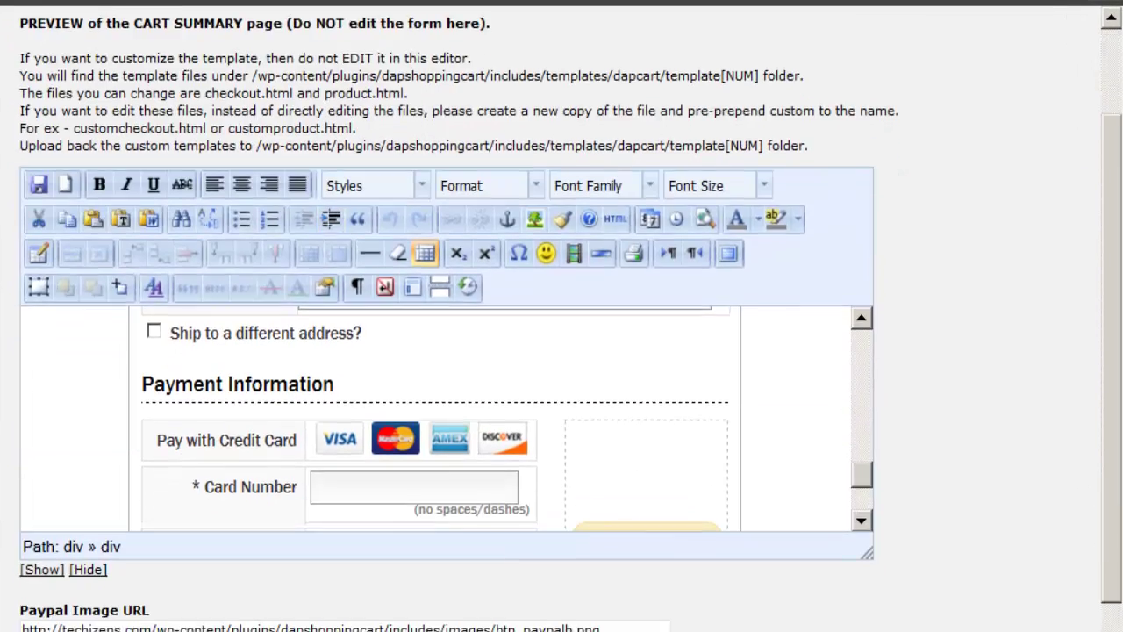
scroll("up", 3)
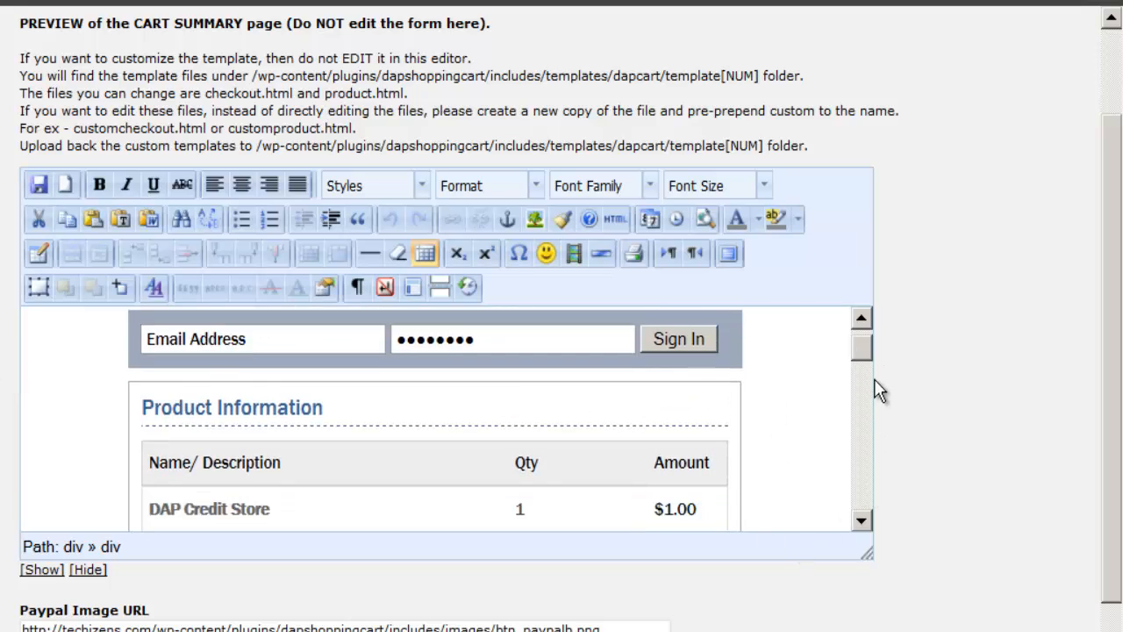
scroll("down", 3)
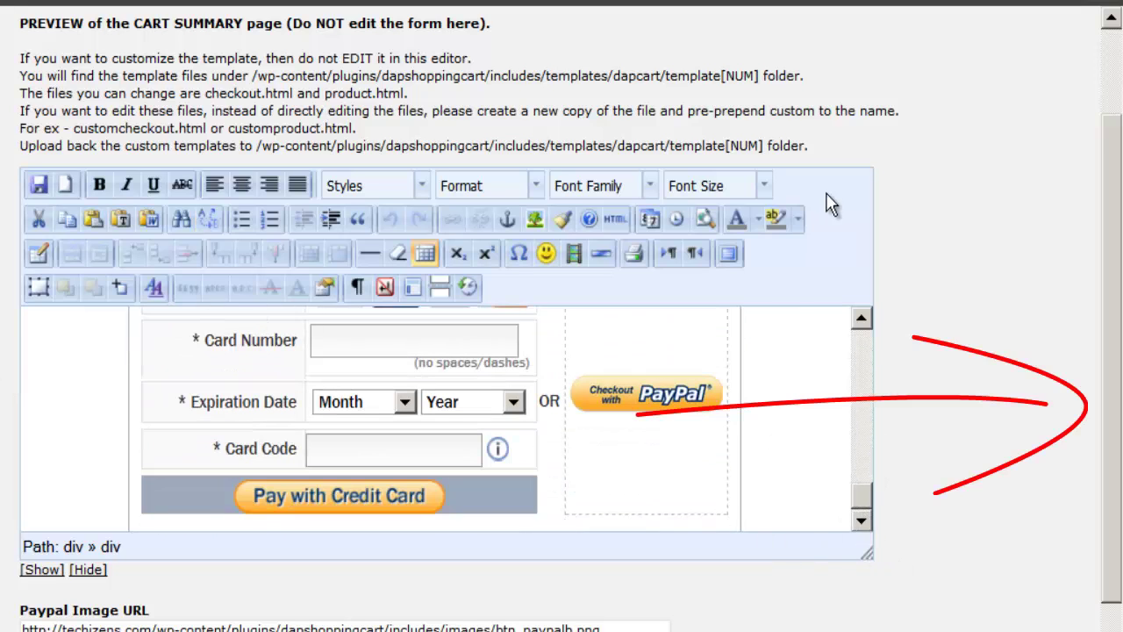
mouse_move(526, 491)
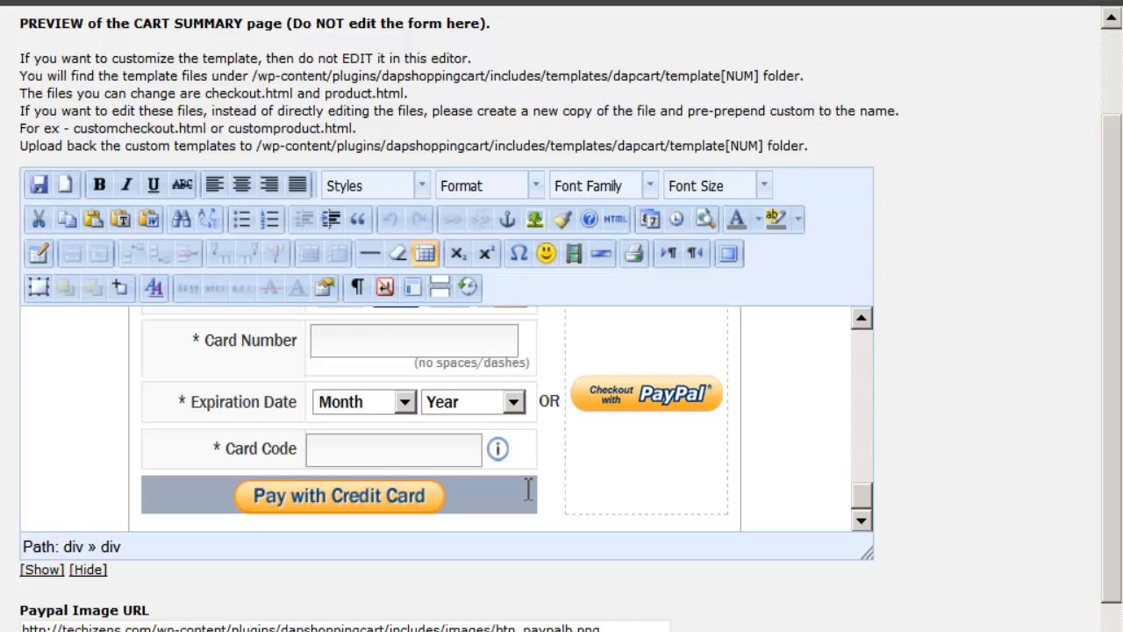
mouse_move(320, 379)
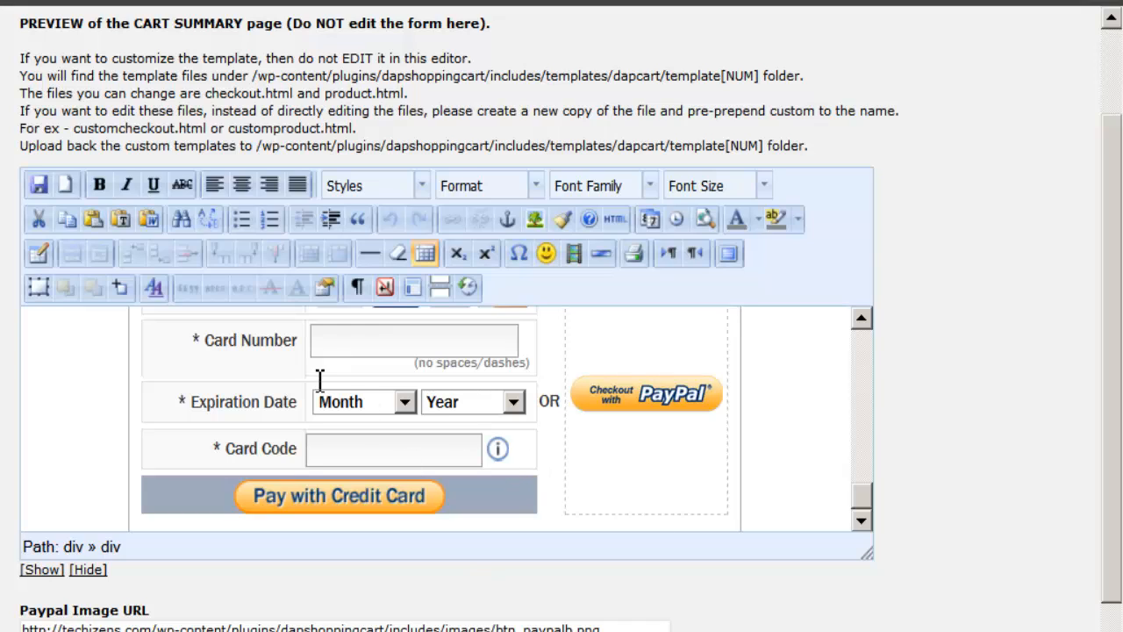
scroll("down", 3)
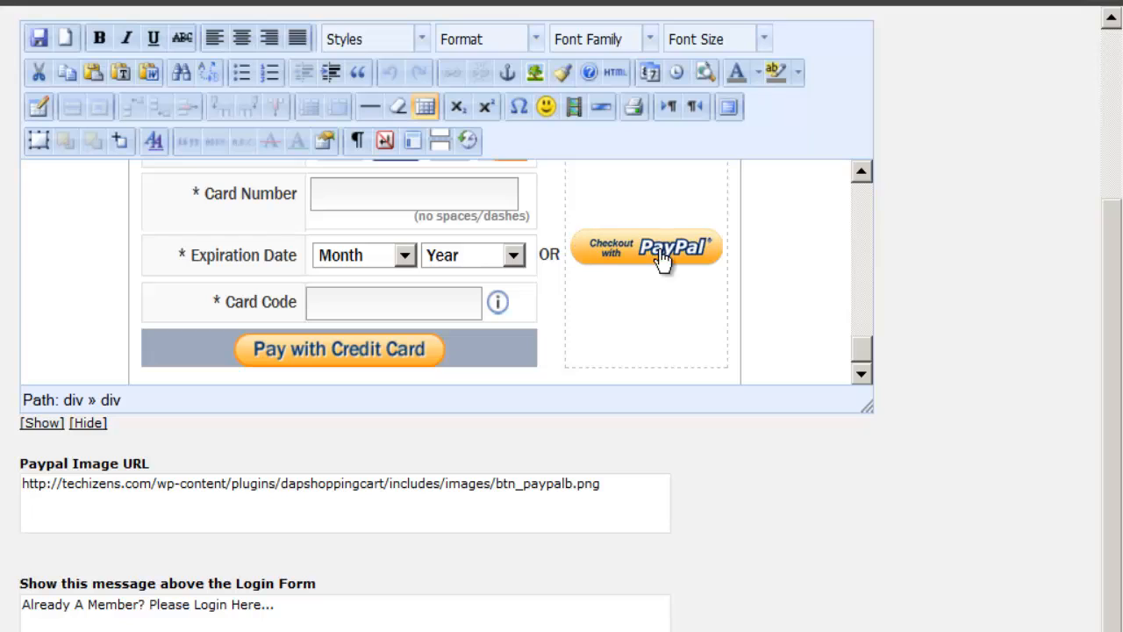
mouse_move(581, 260)
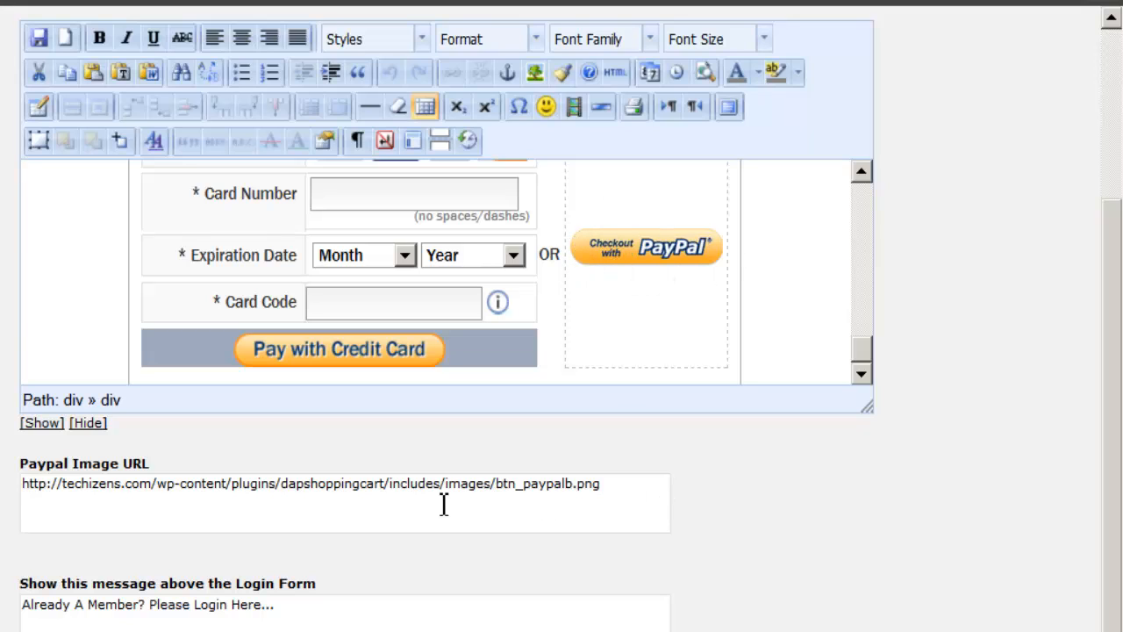
scroll("down", 3)
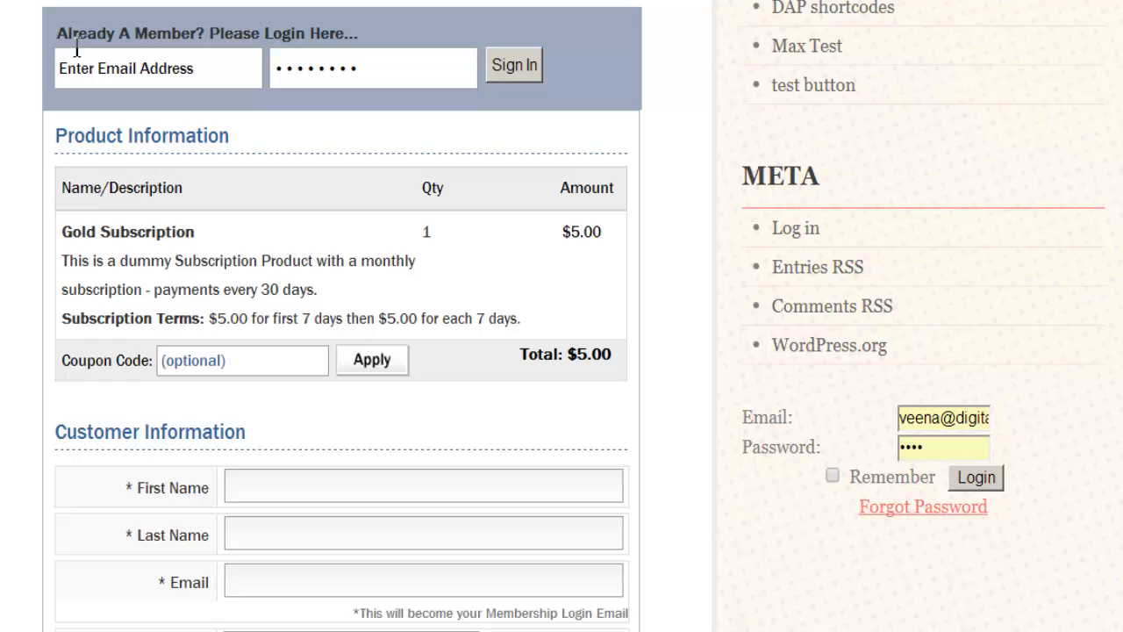
mouse_move(309, 69)
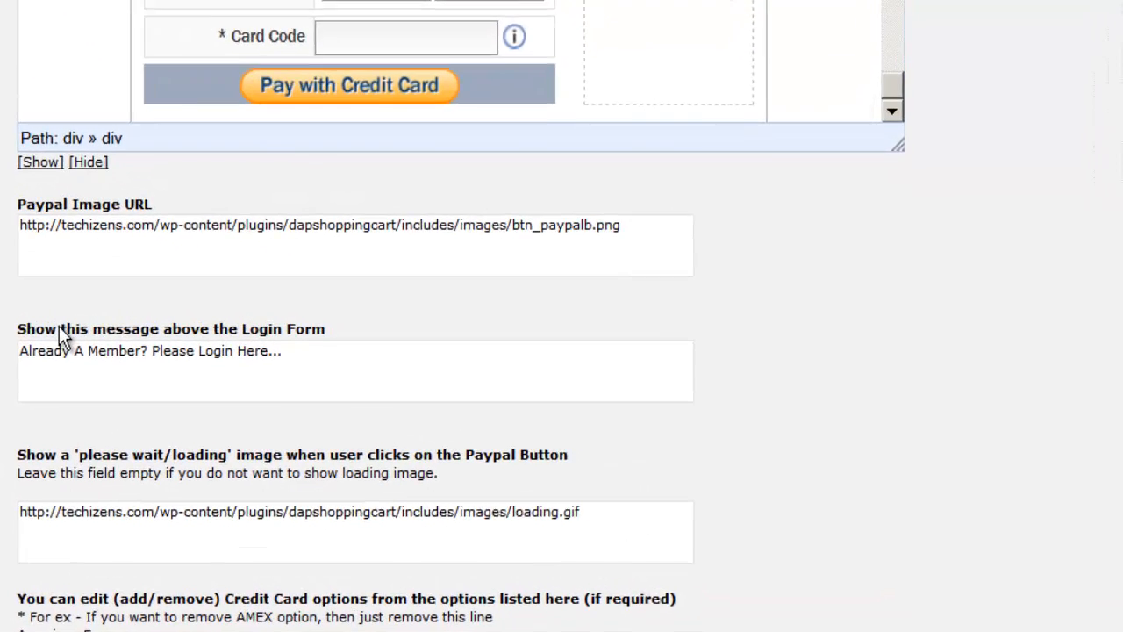
scroll("down", 3)
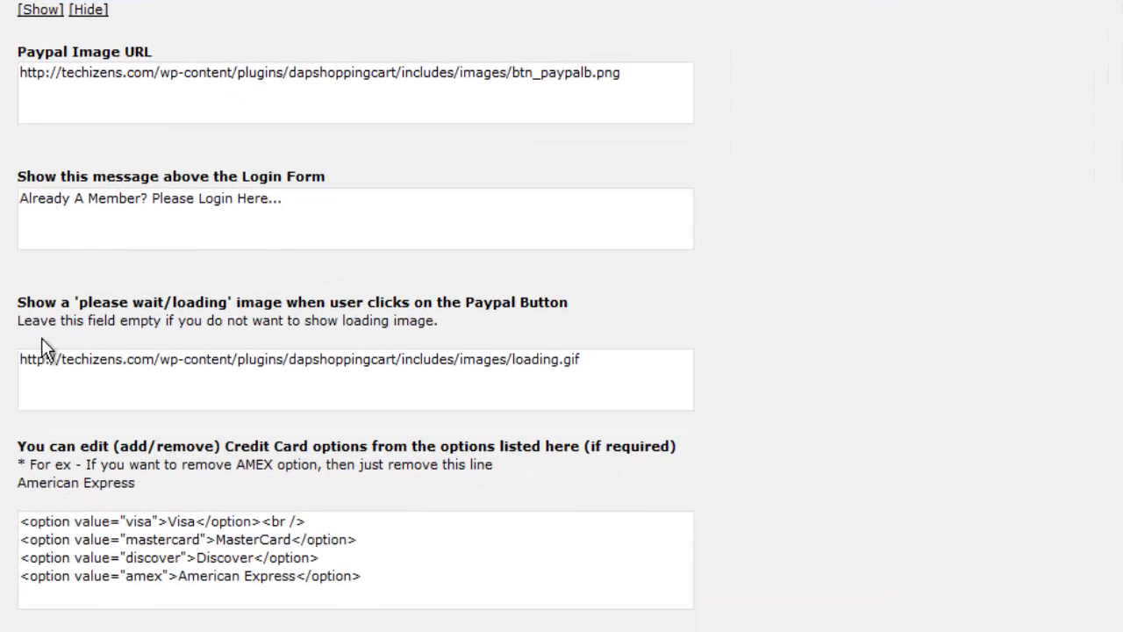
mouse_move(267, 320)
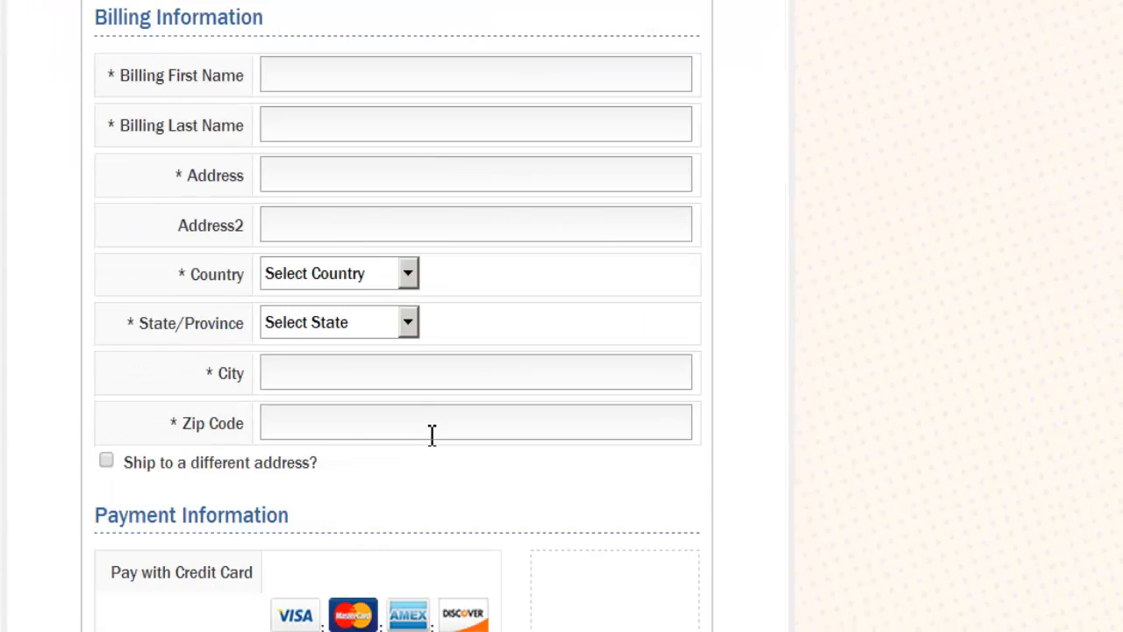
scroll("down", 3)
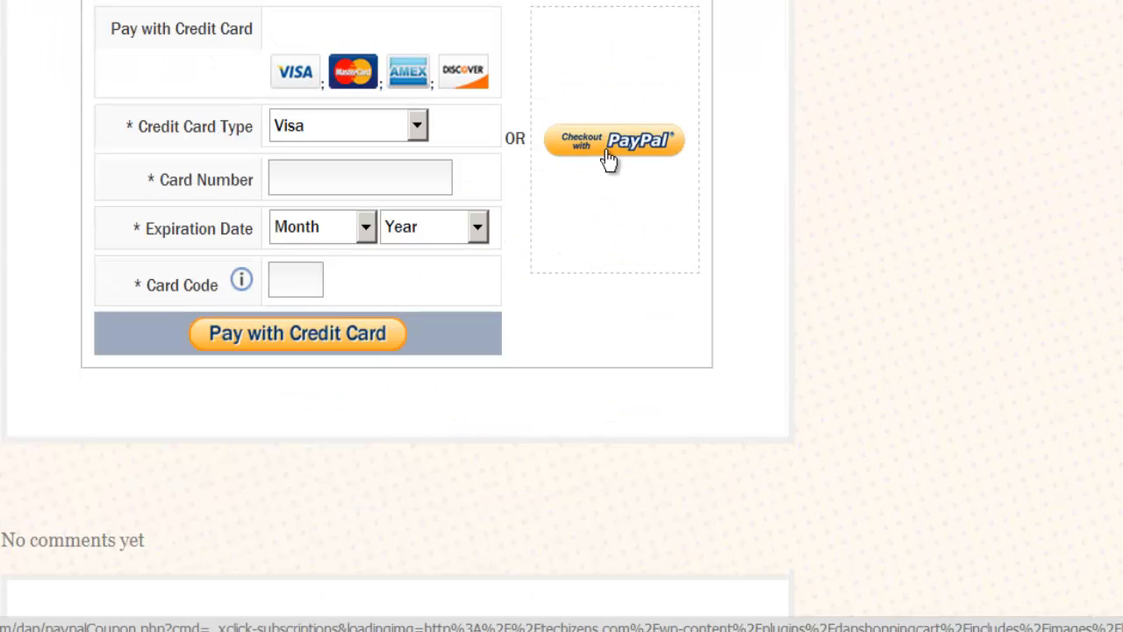
mouse_move(70, 588)
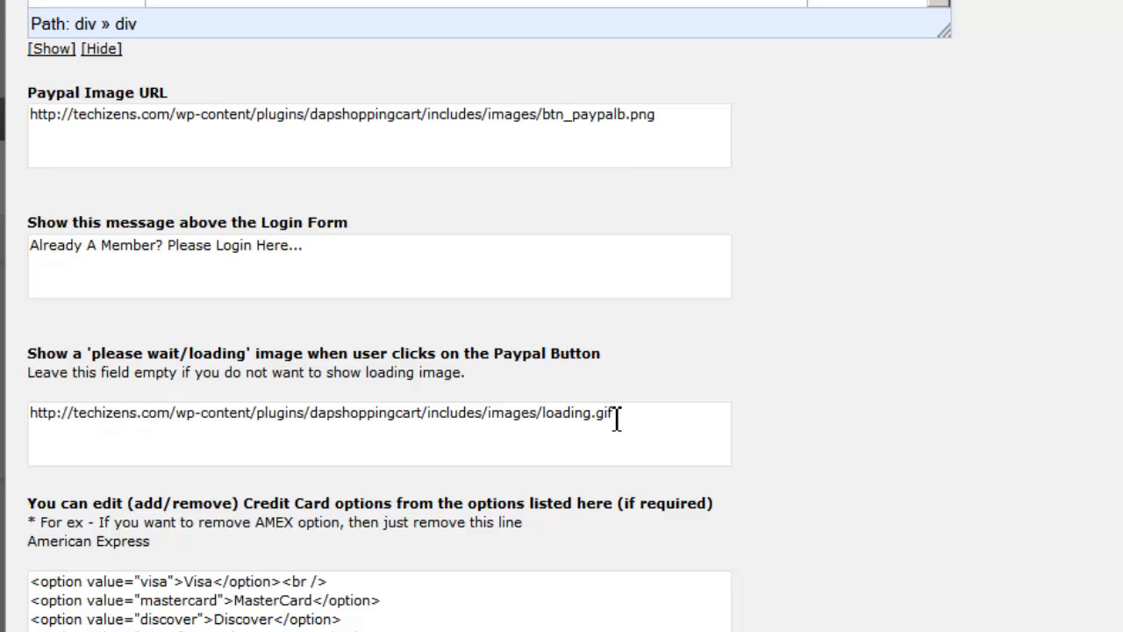
mouse_move(572, 359)
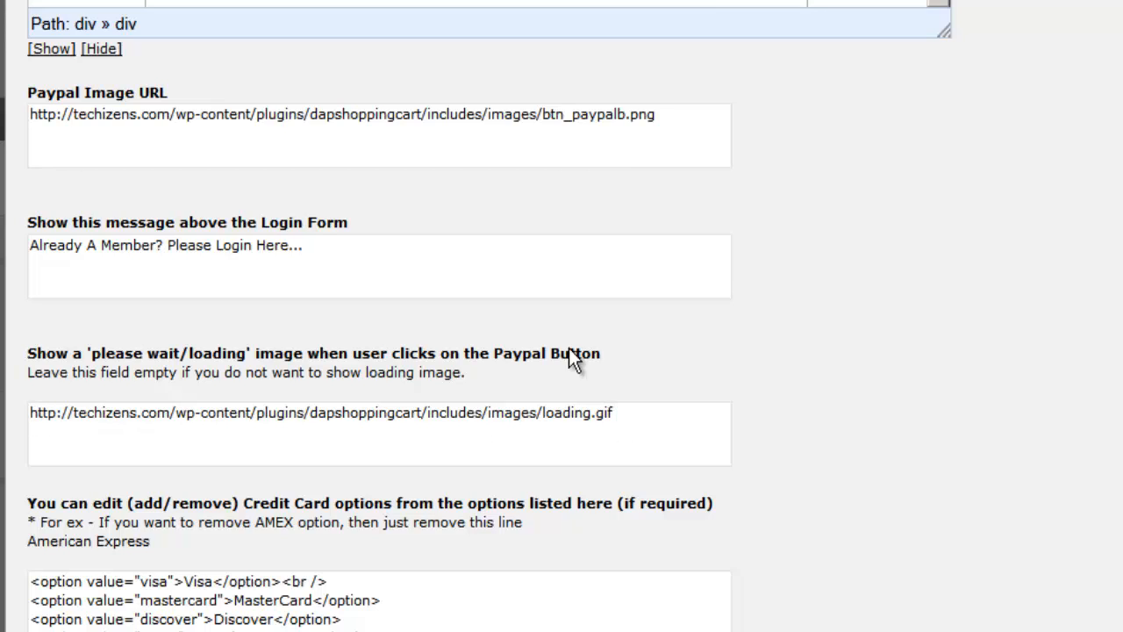
mouse_move(568, 428)
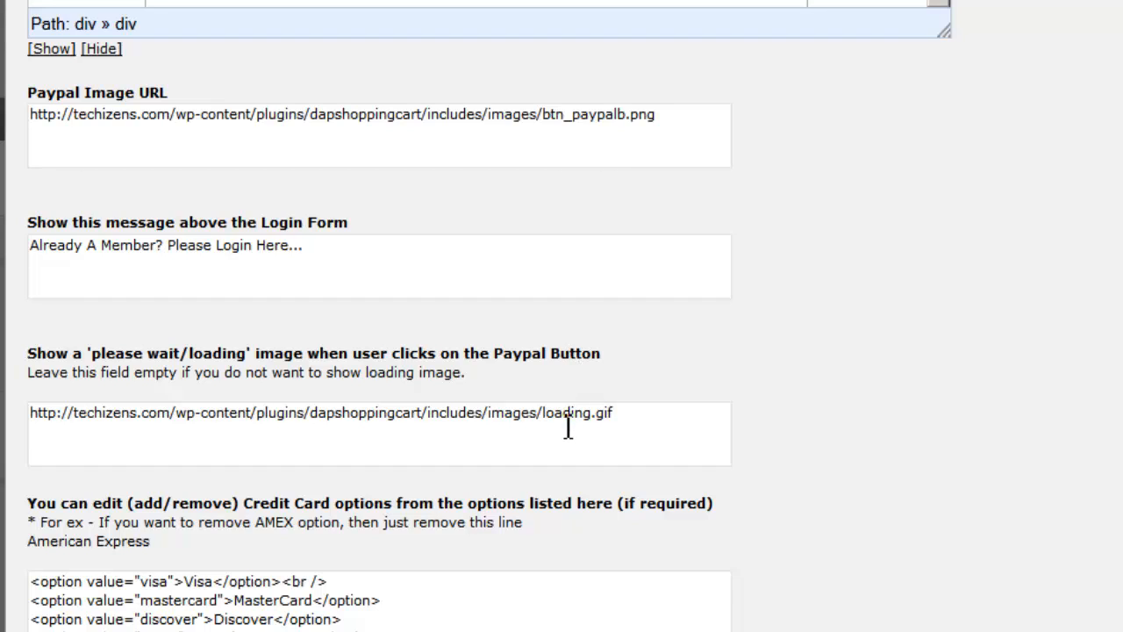
mouse_move(455, 488)
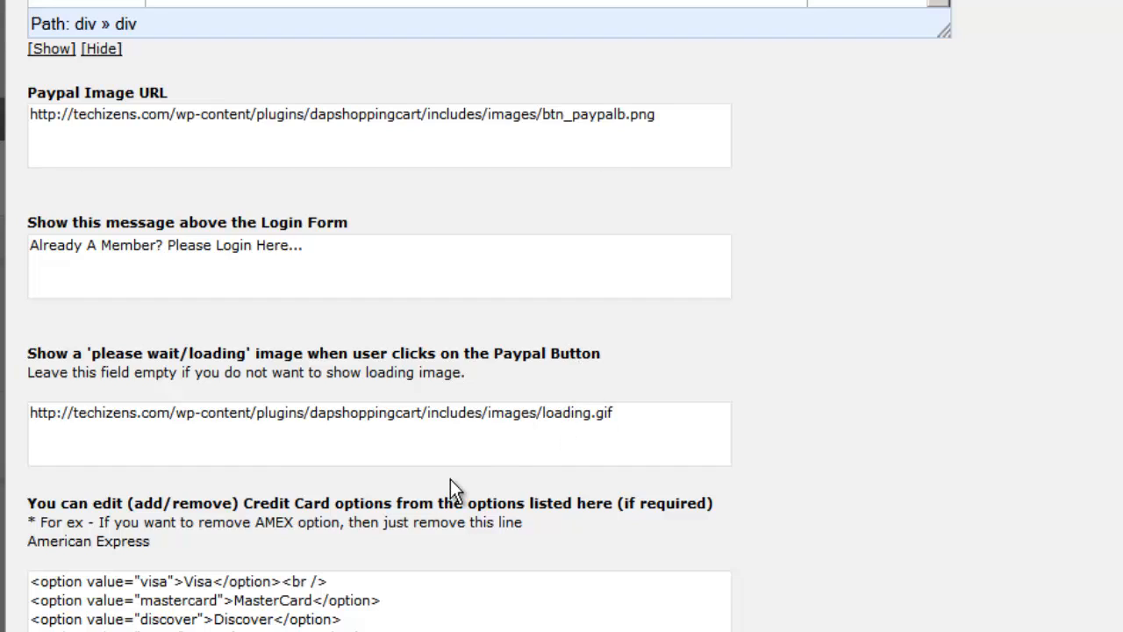
mouse_move(350, 523)
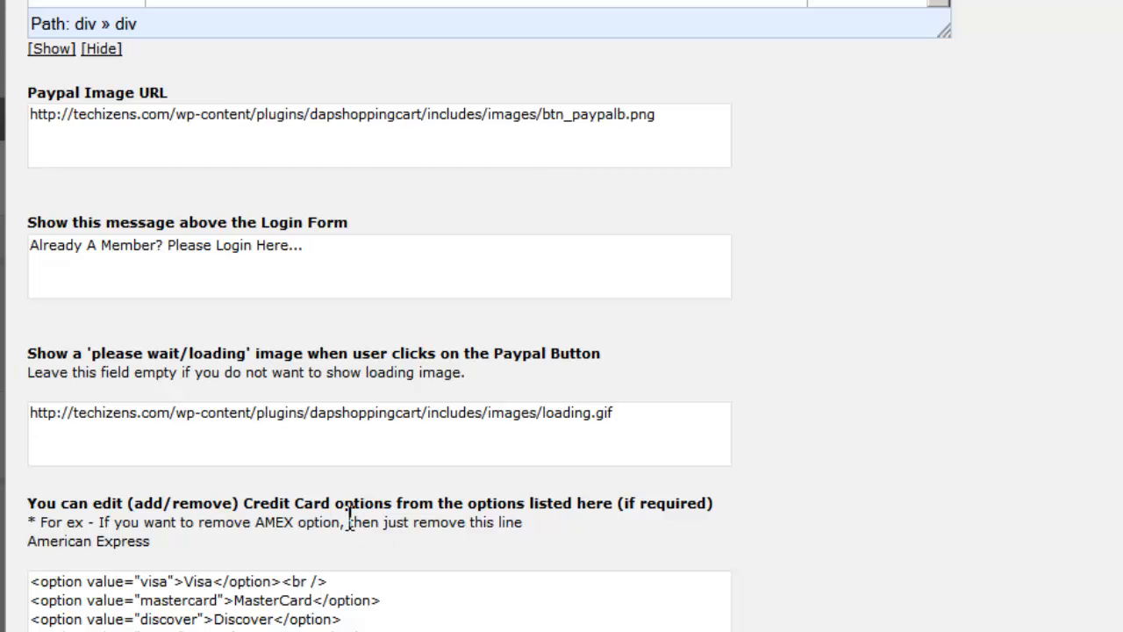
scroll("down", 3)
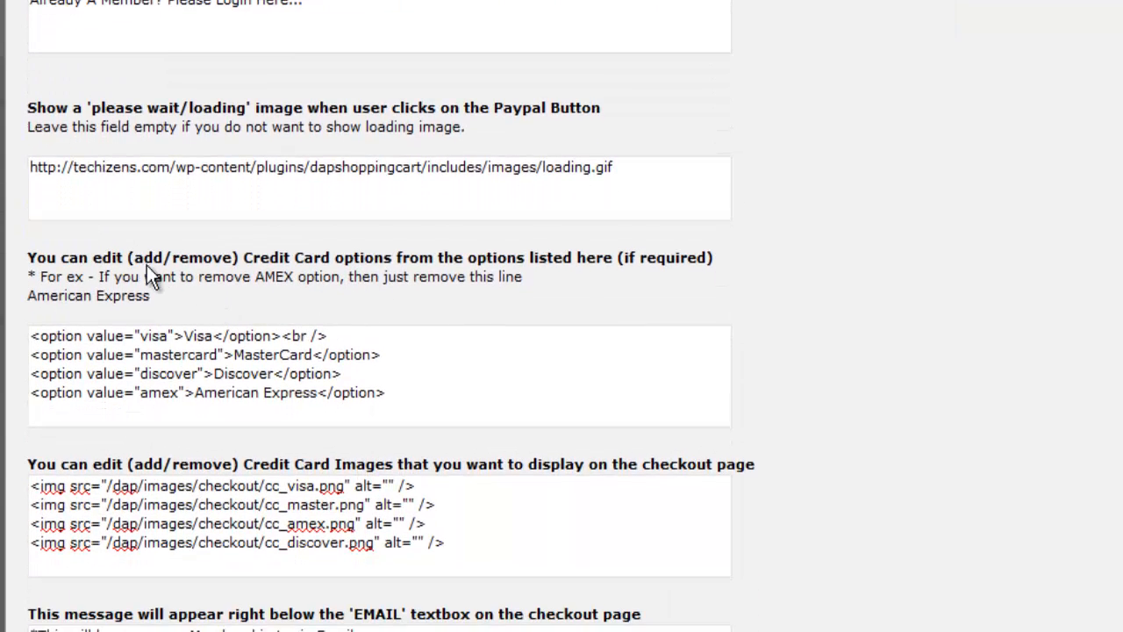
mouse_move(302, 270)
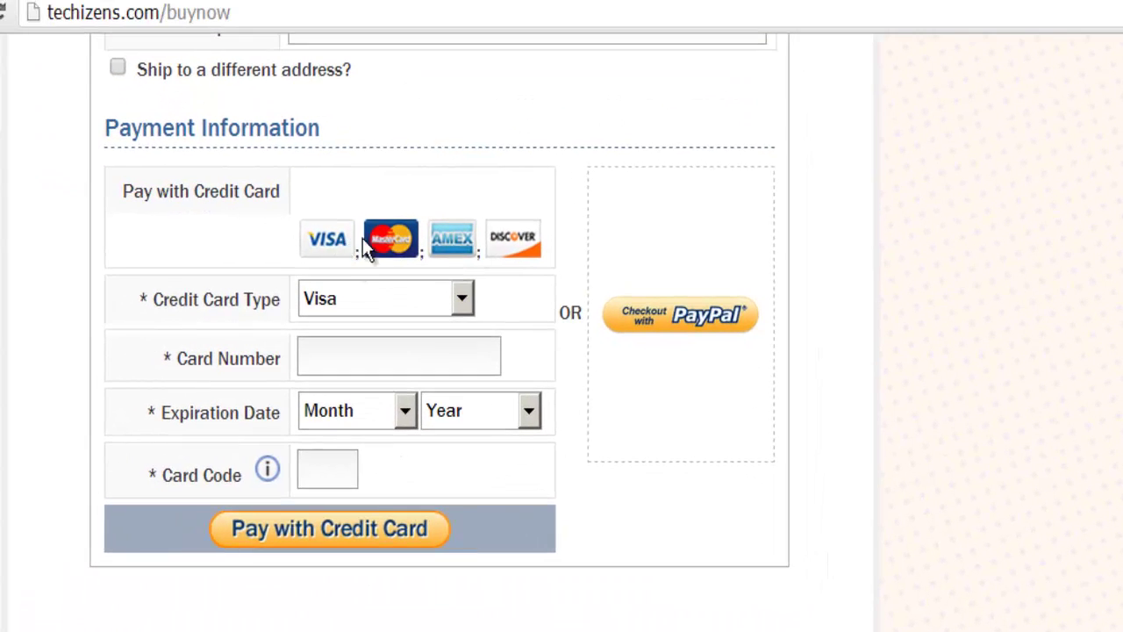
left_click(463, 298)
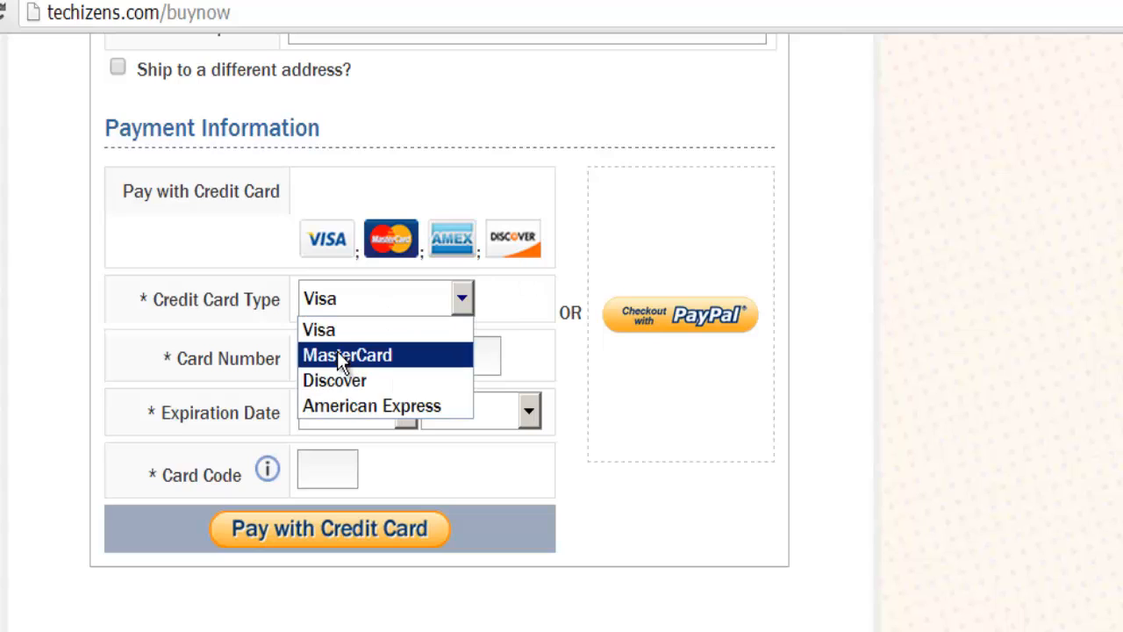
mouse_move(342, 379)
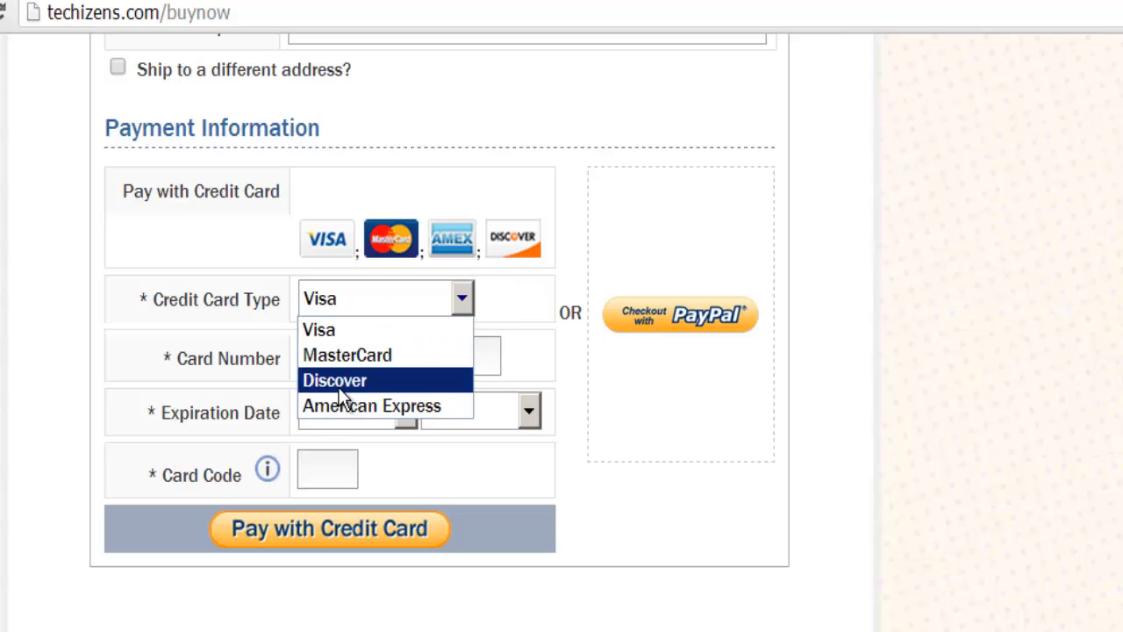
mouse_move(372, 405)
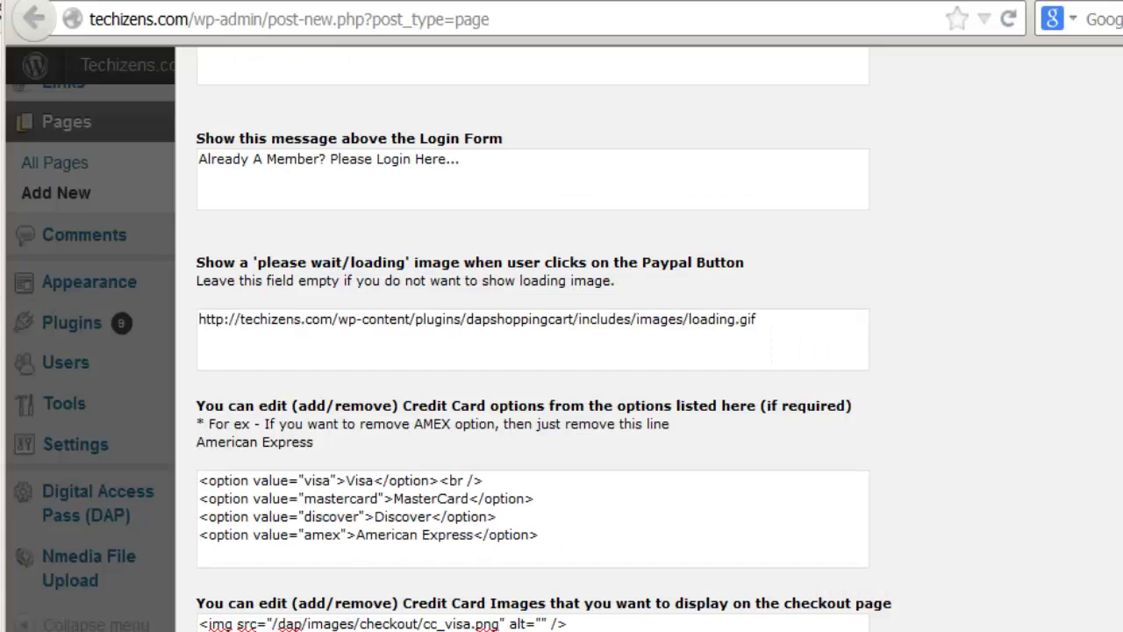
left_click(499, 516)
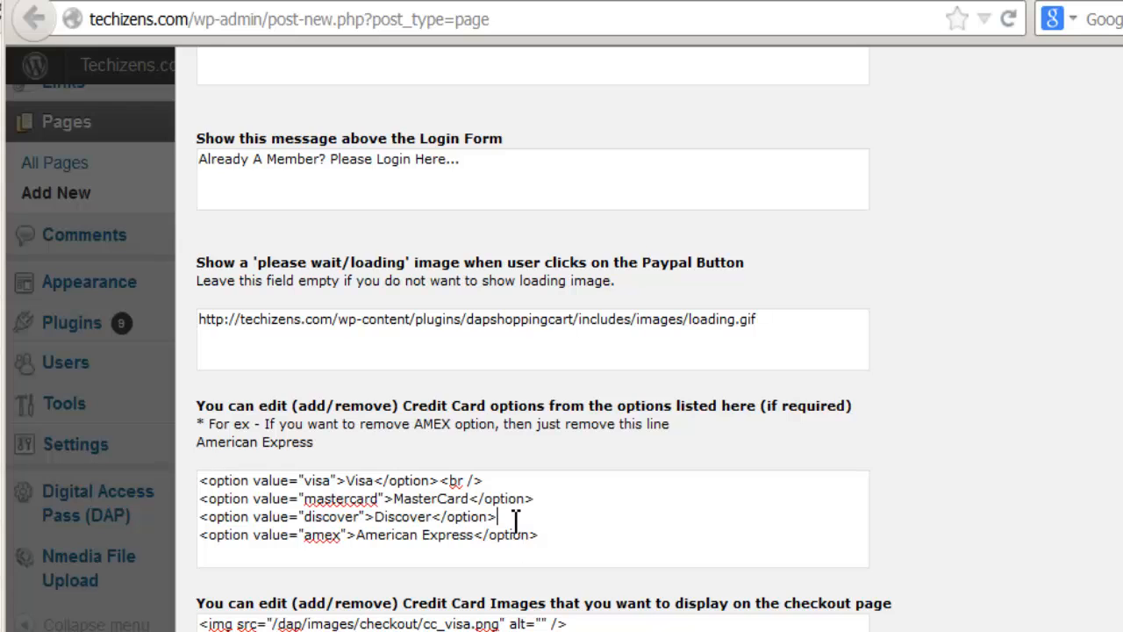
scroll("down", 3)
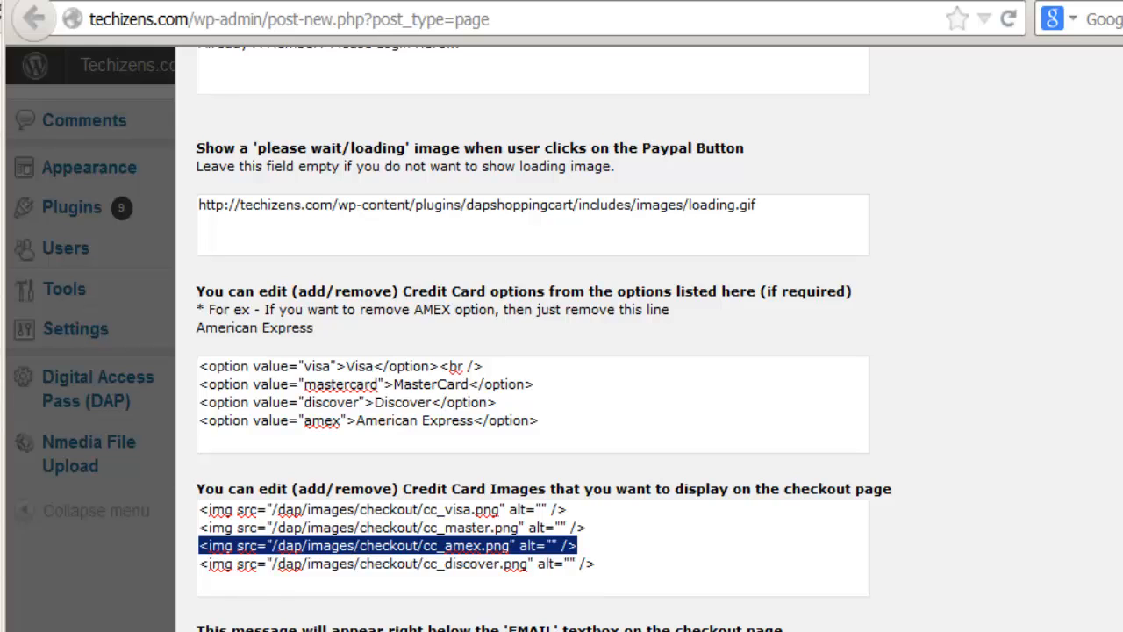
scroll("down", 3)
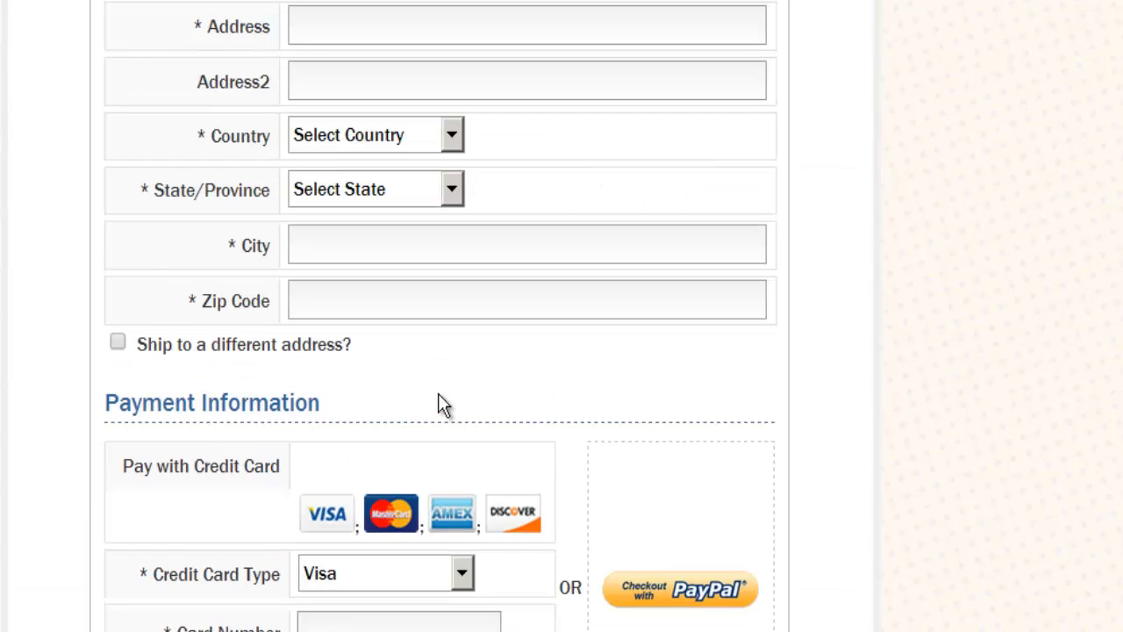
Insert the configured DAPShoppingCart shortcode into the buynow page editor content
scroll("up", 3)
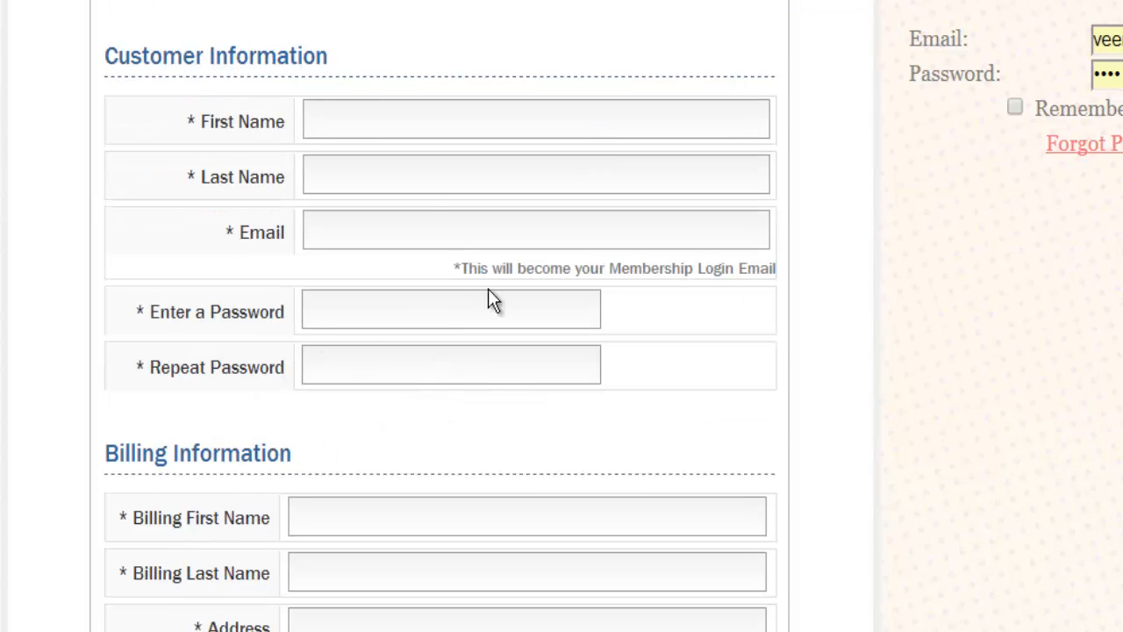
mouse_move(238, 232)
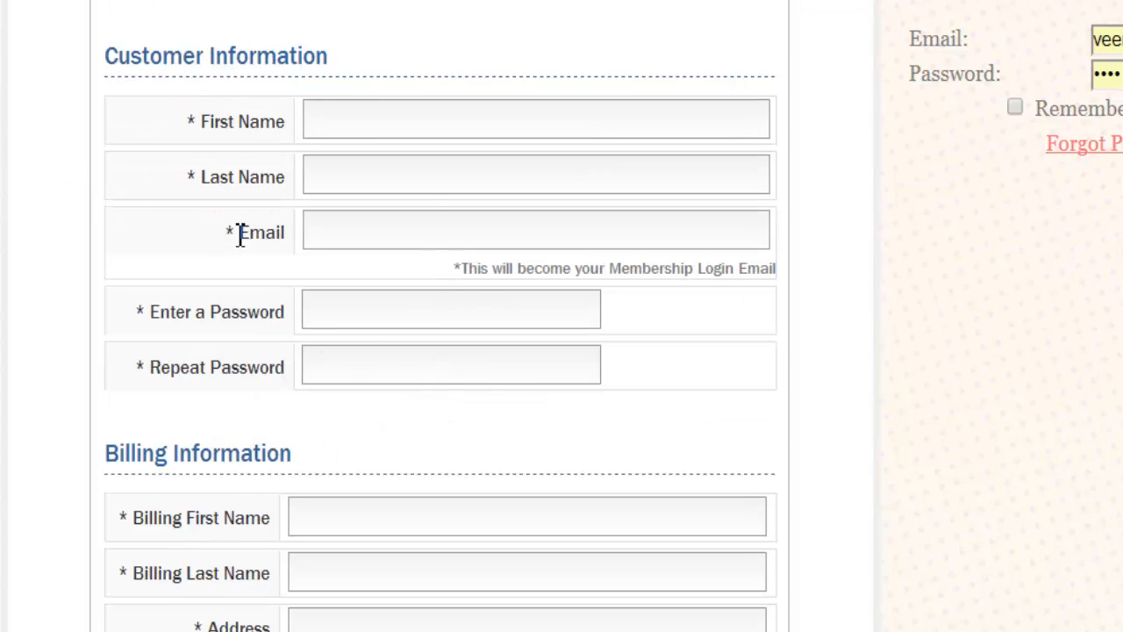
mouse_move(702, 294)
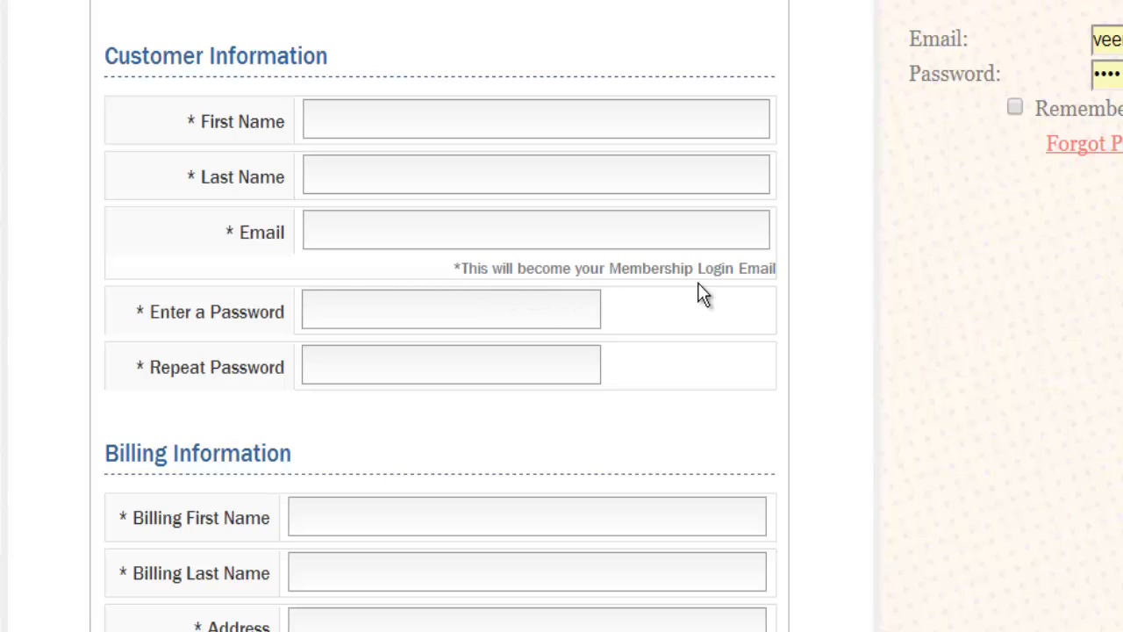
mouse_move(706, 298)
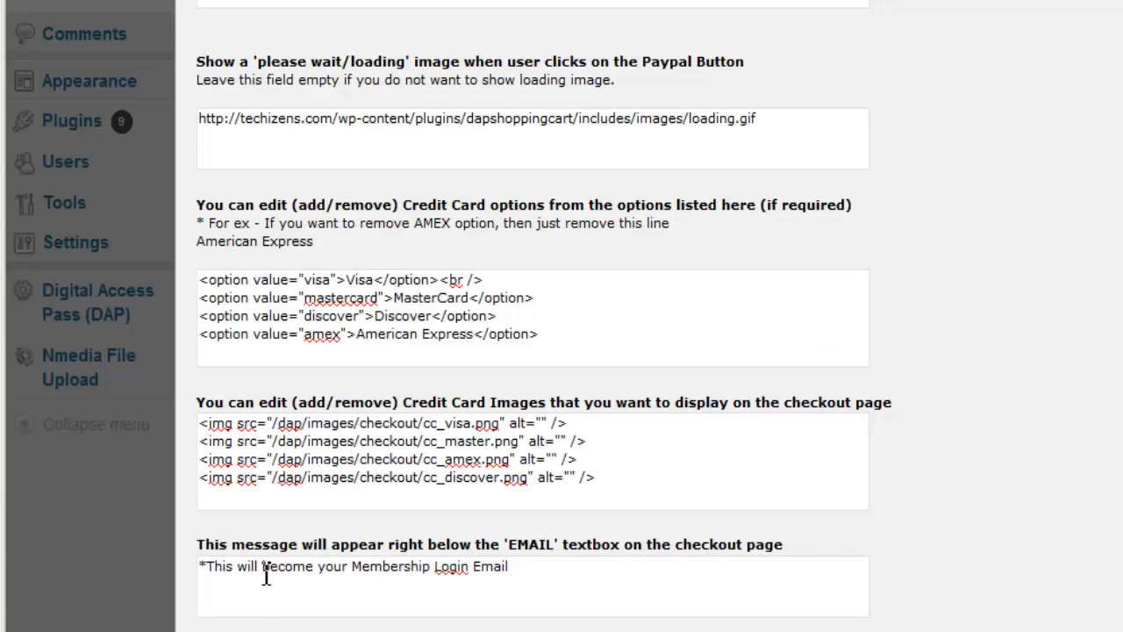
left_click(518, 576)
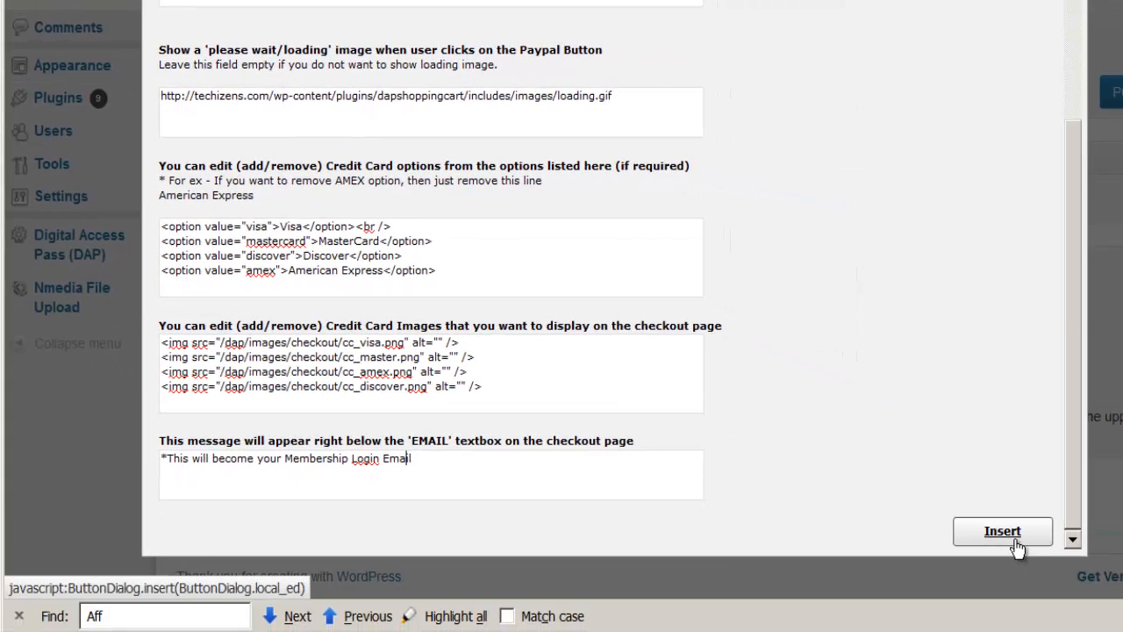
left_click(1002, 530)
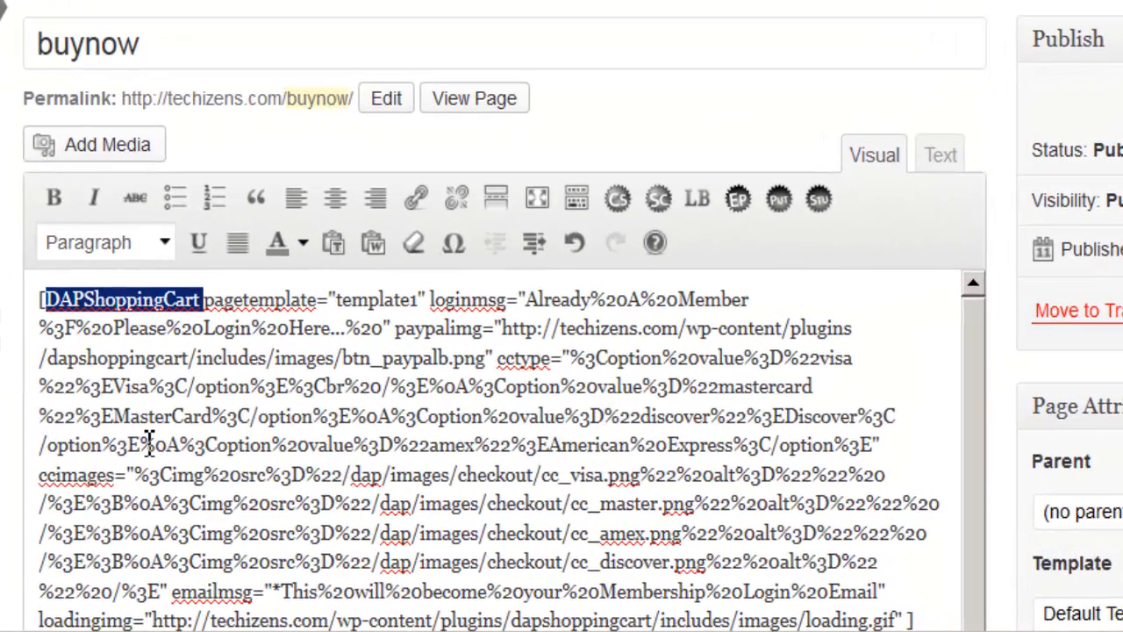
mouse_move(294, 517)
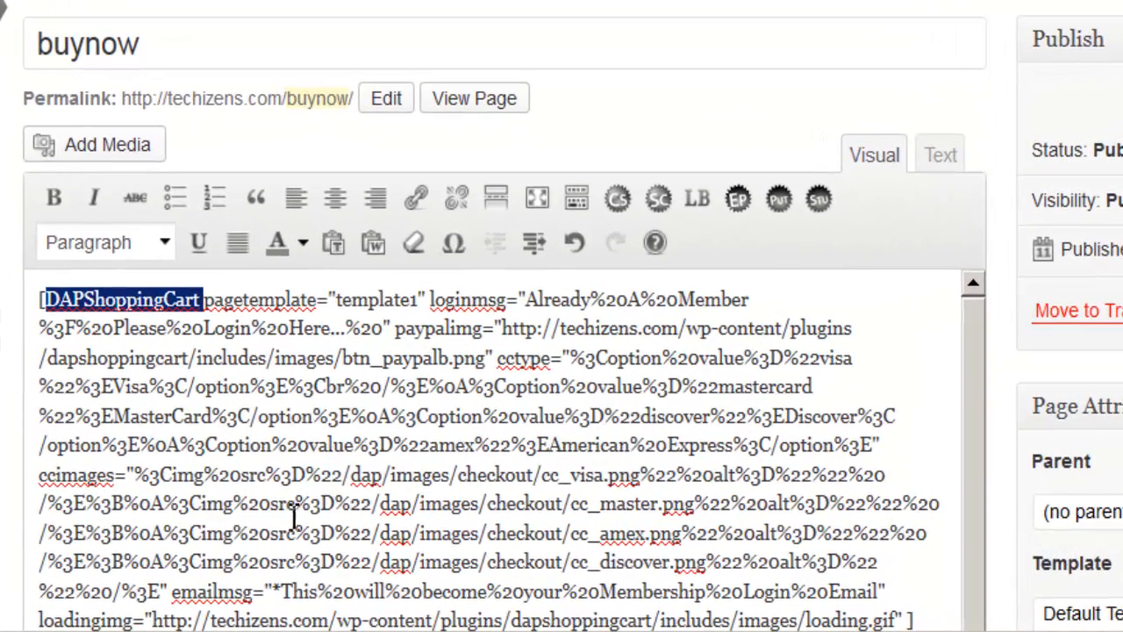
mouse_move(343, 316)
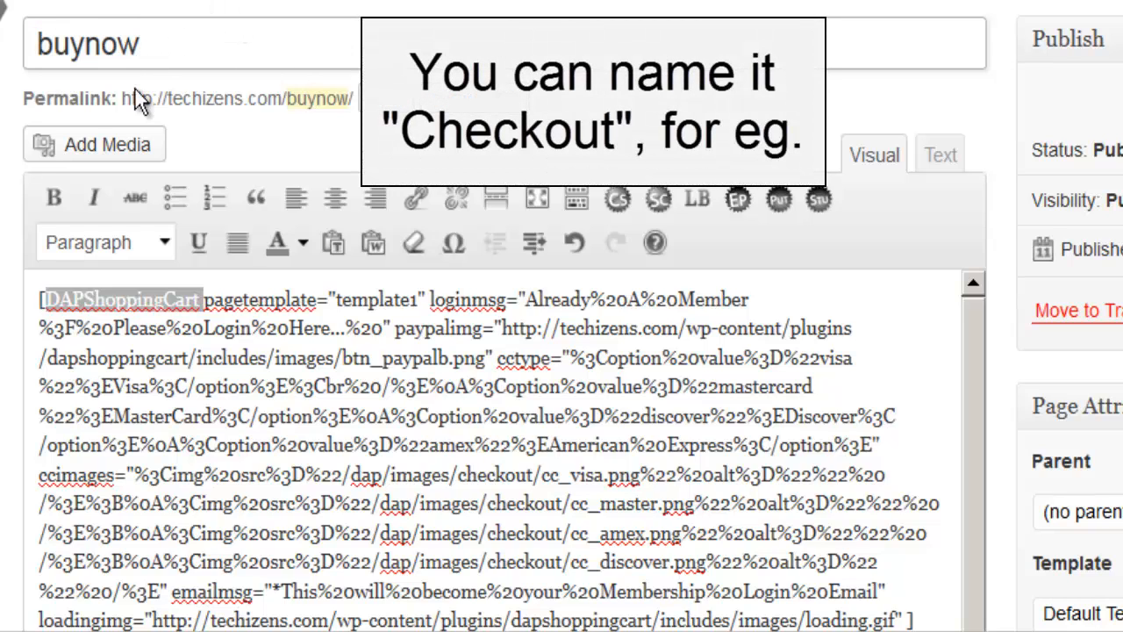
mouse_move(305, 122)
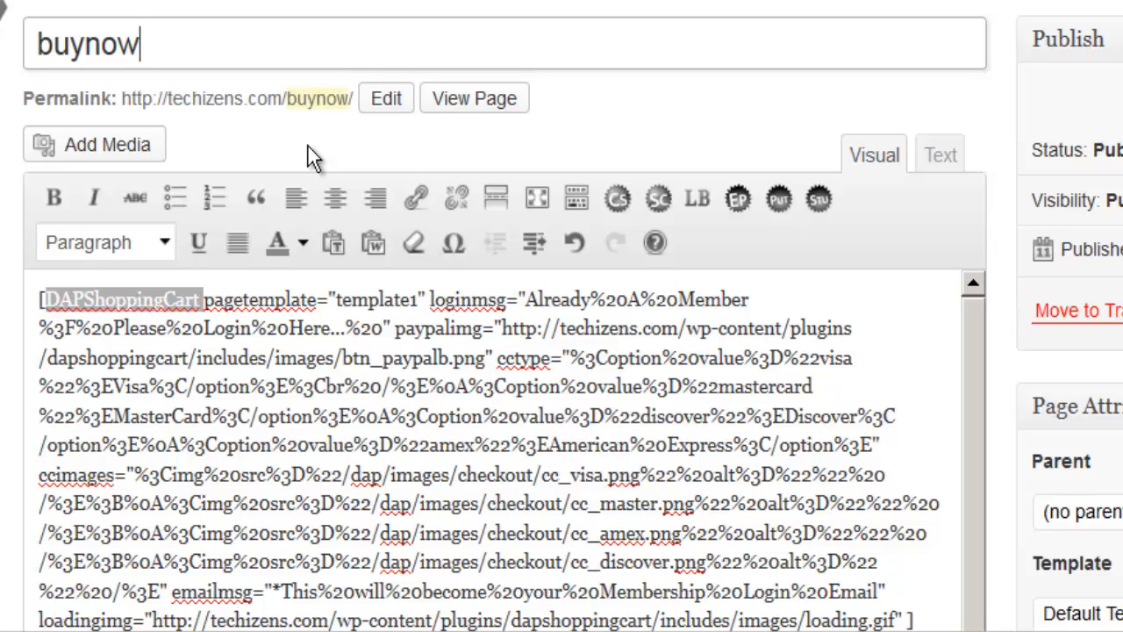
mouse_move(176, 137)
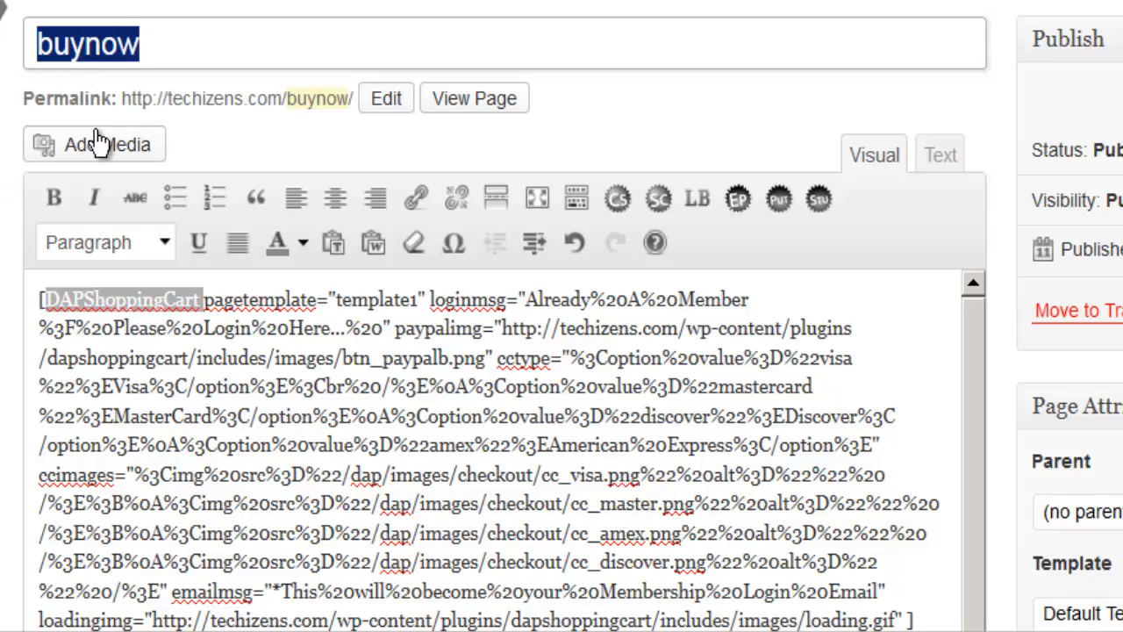
mouse_move(358, 114)
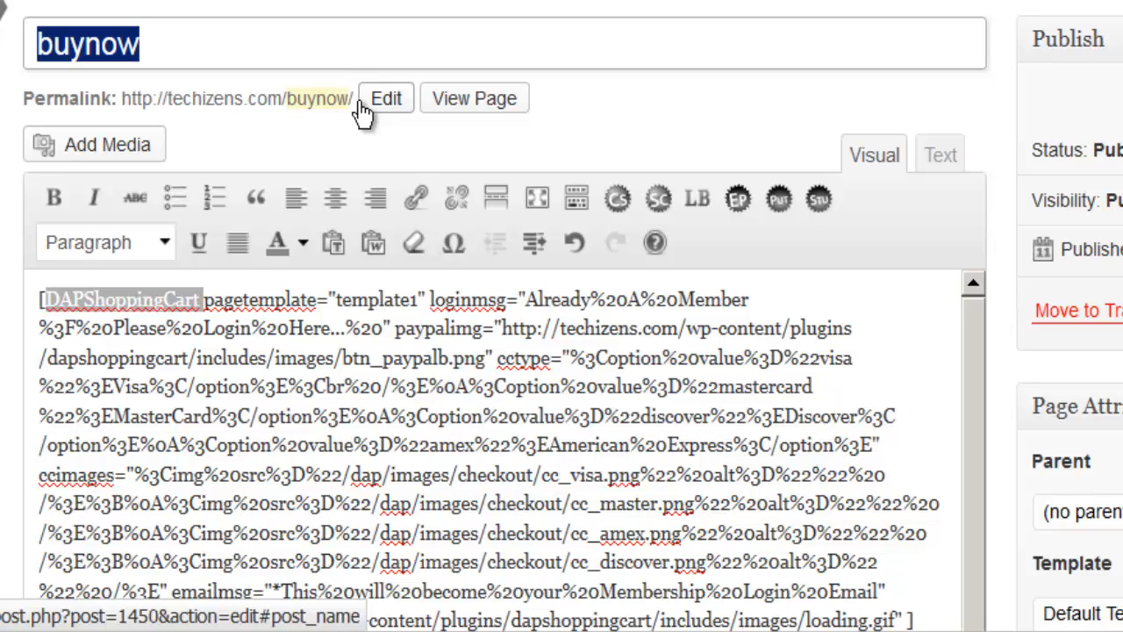
View the live buynow checkout page with login bar, Gold Subscription details and customer form
left_click(474, 98)
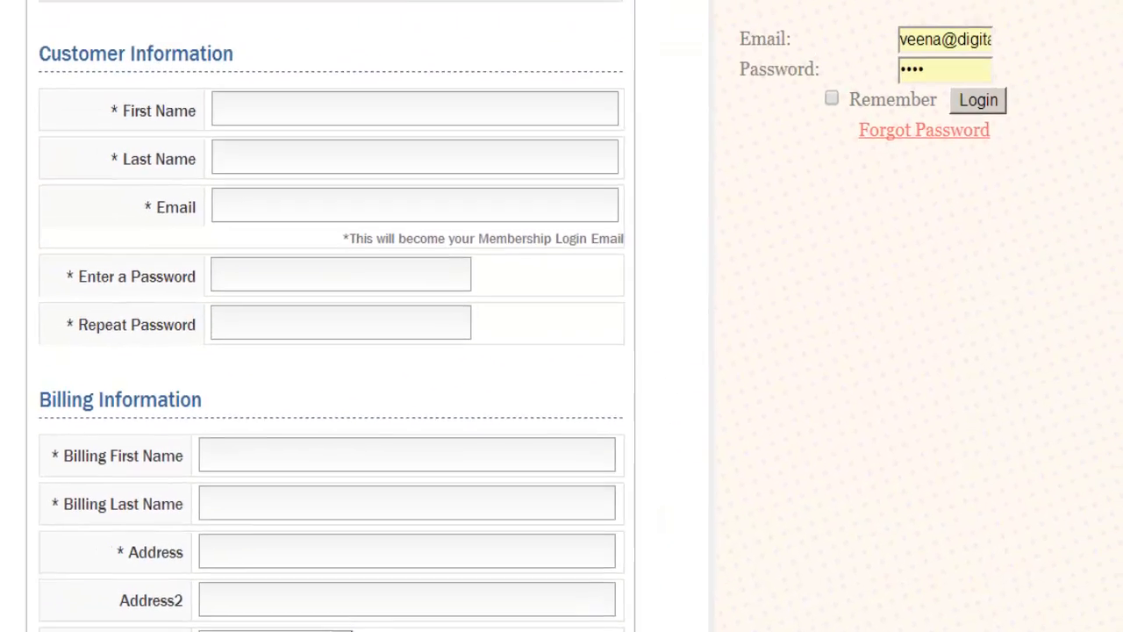
scroll("up", 3)
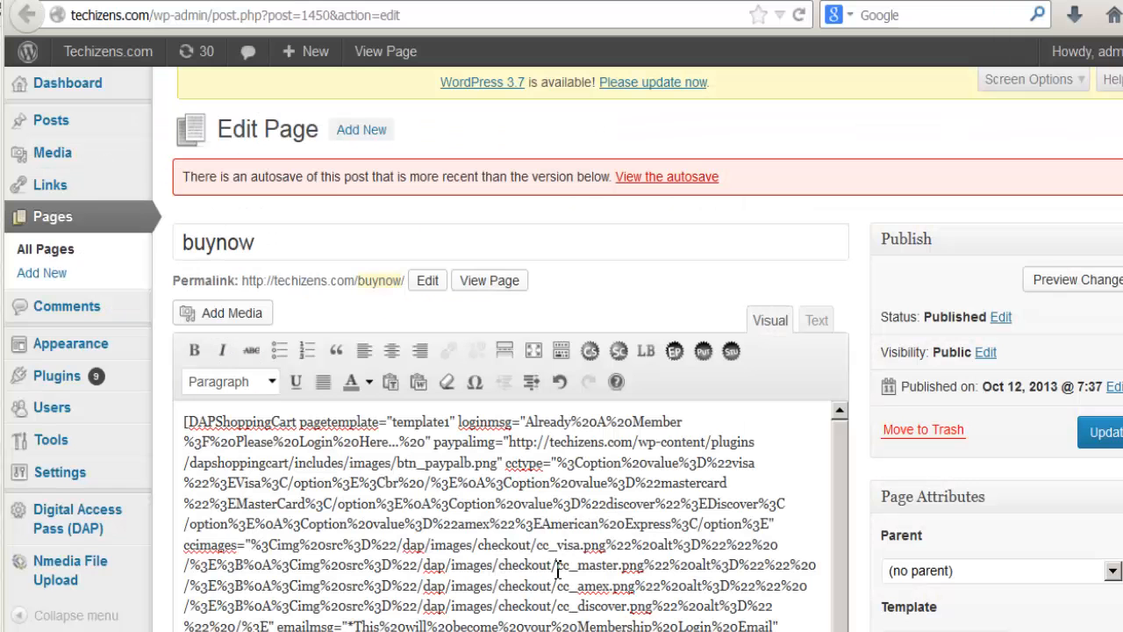
mouse_move(488, 309)
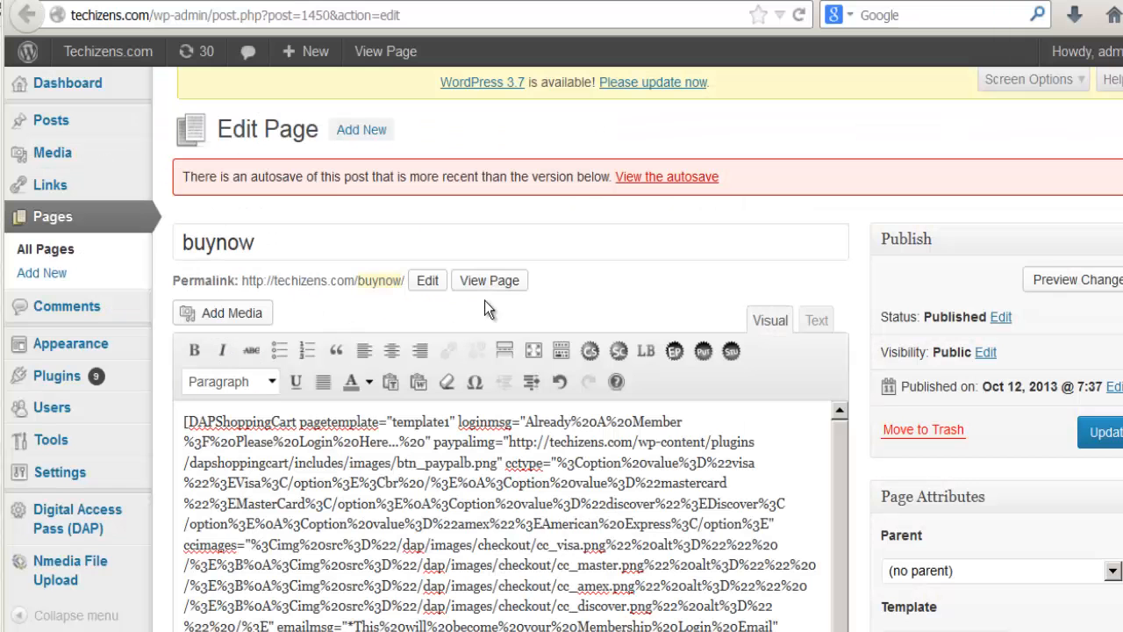
mouse_move(379, 281)
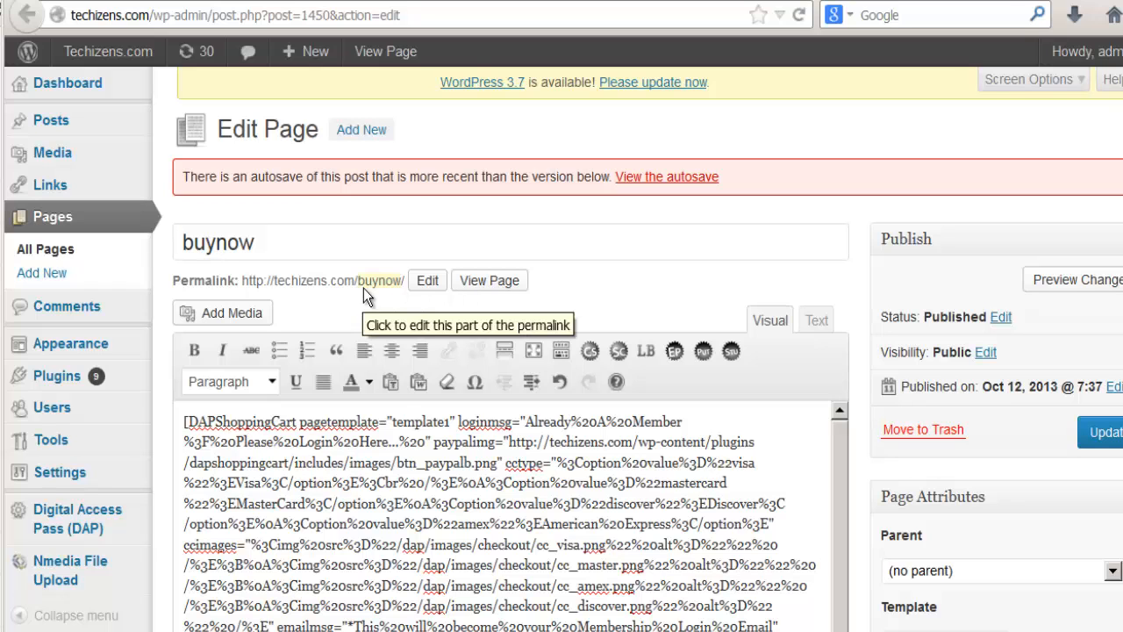
left_click(487, 281)
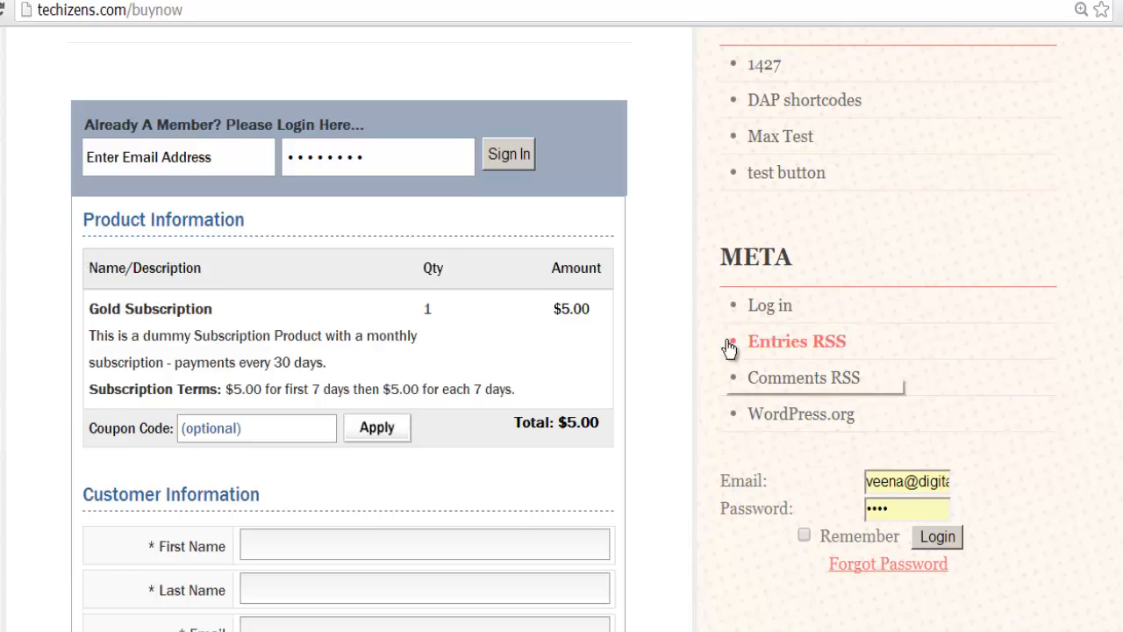
mouse_move(167, 386)
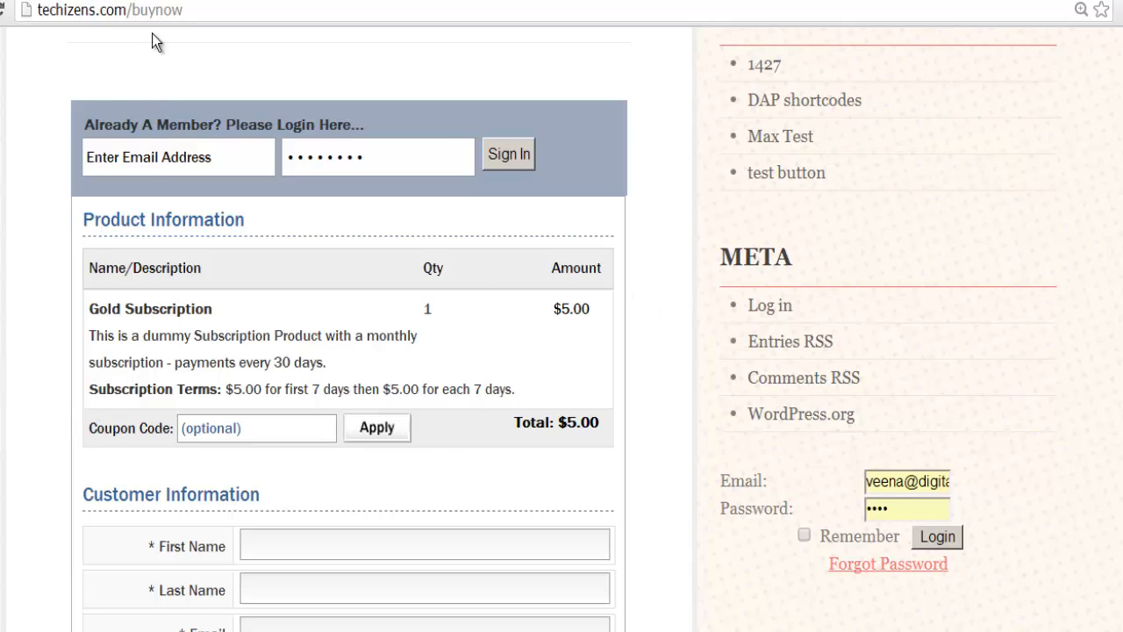
mouse_move(156, 332)
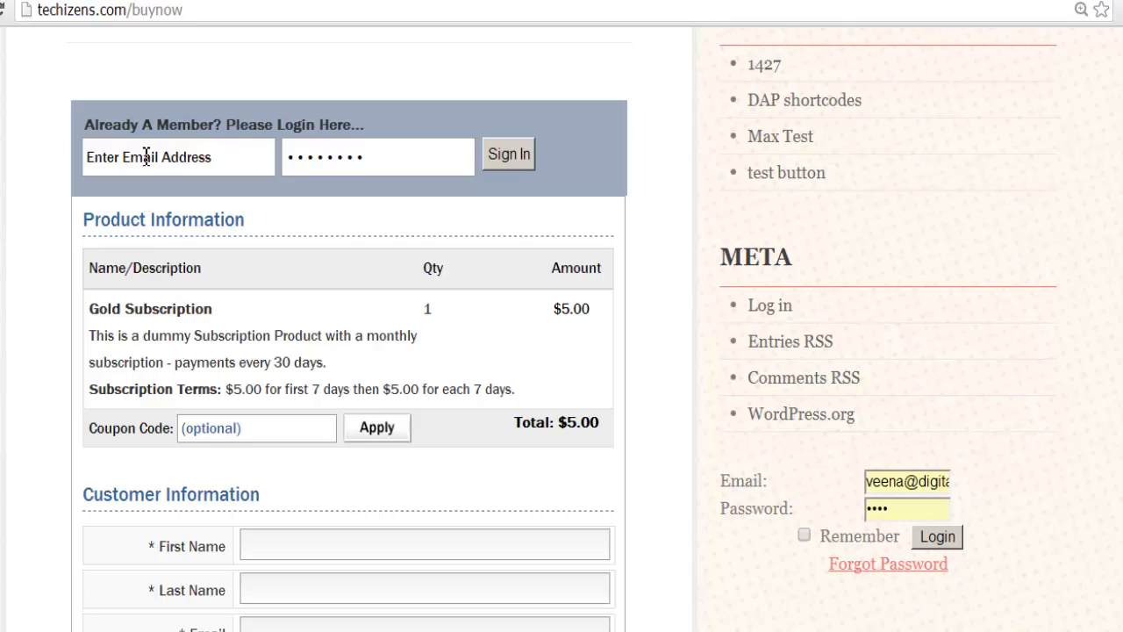
mouse_move(354, 537)
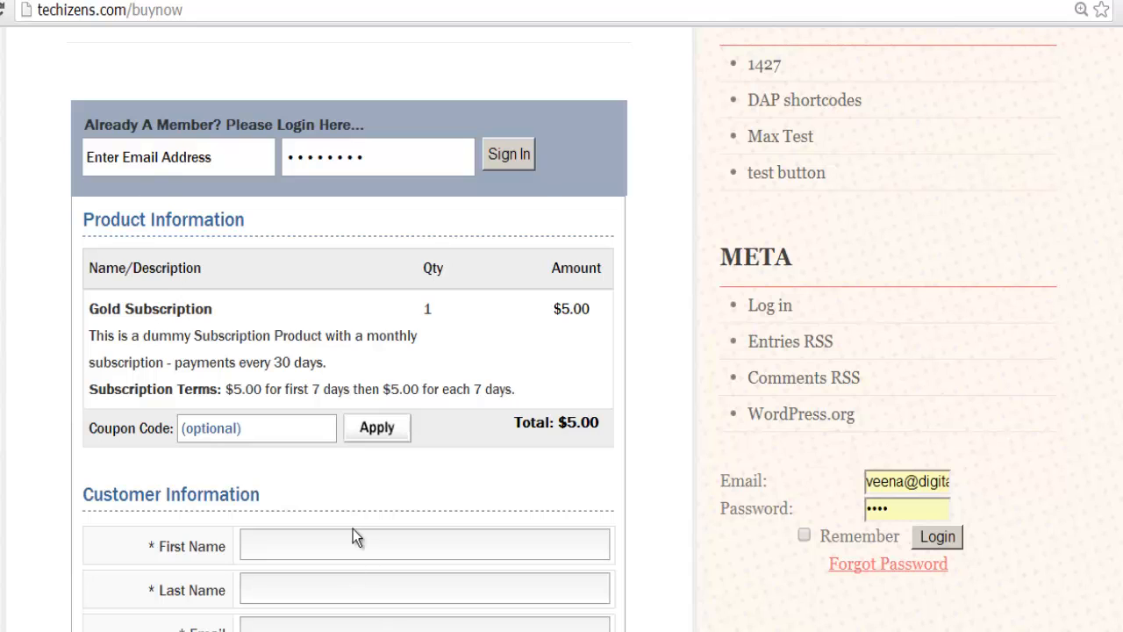
scroll("down", 3)
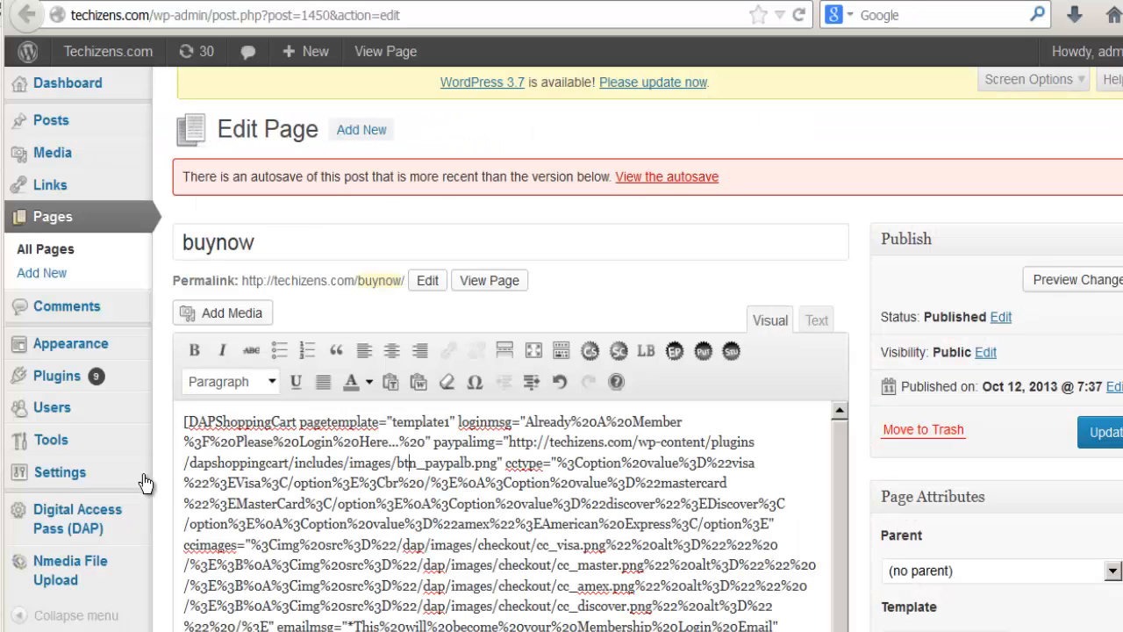
mouse_move(487, 495)
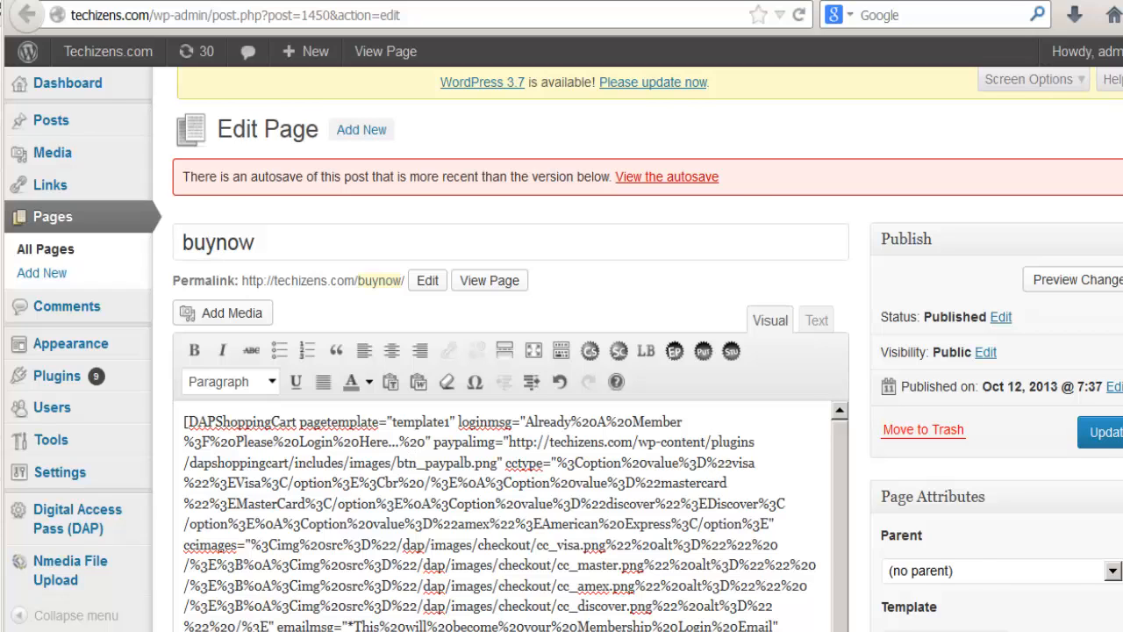
left_click(488, 281)
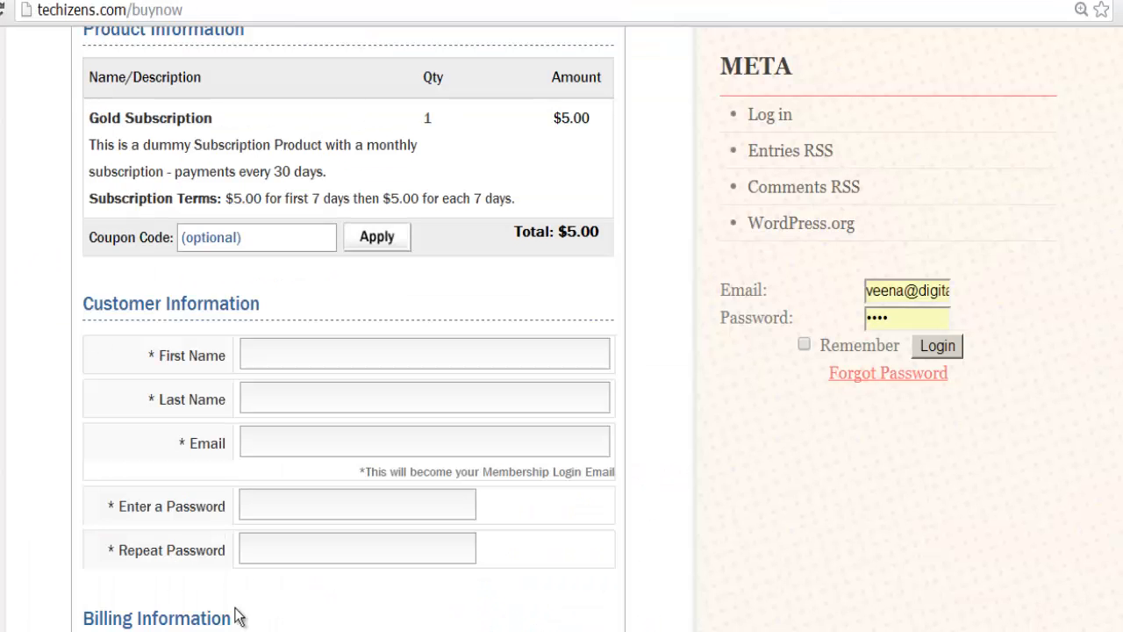